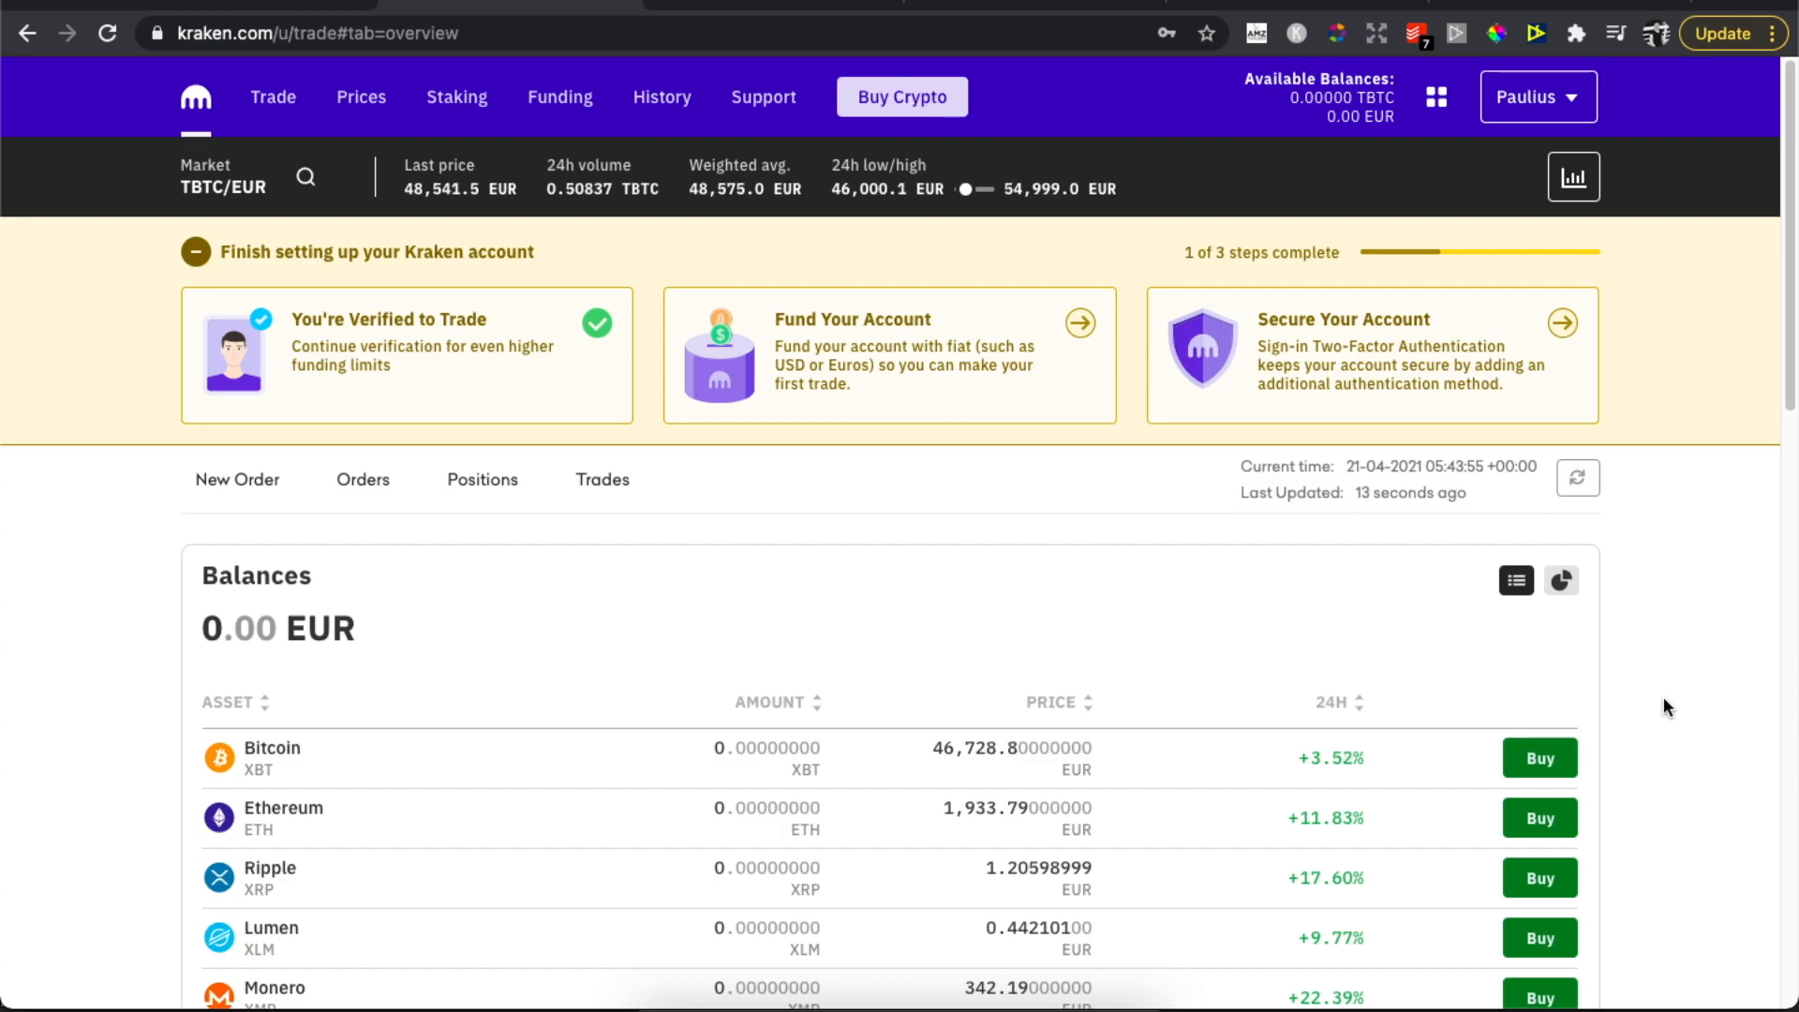
# Go to Kraken's Funding section from the top navigation.
pyautogui.click(560, 97)
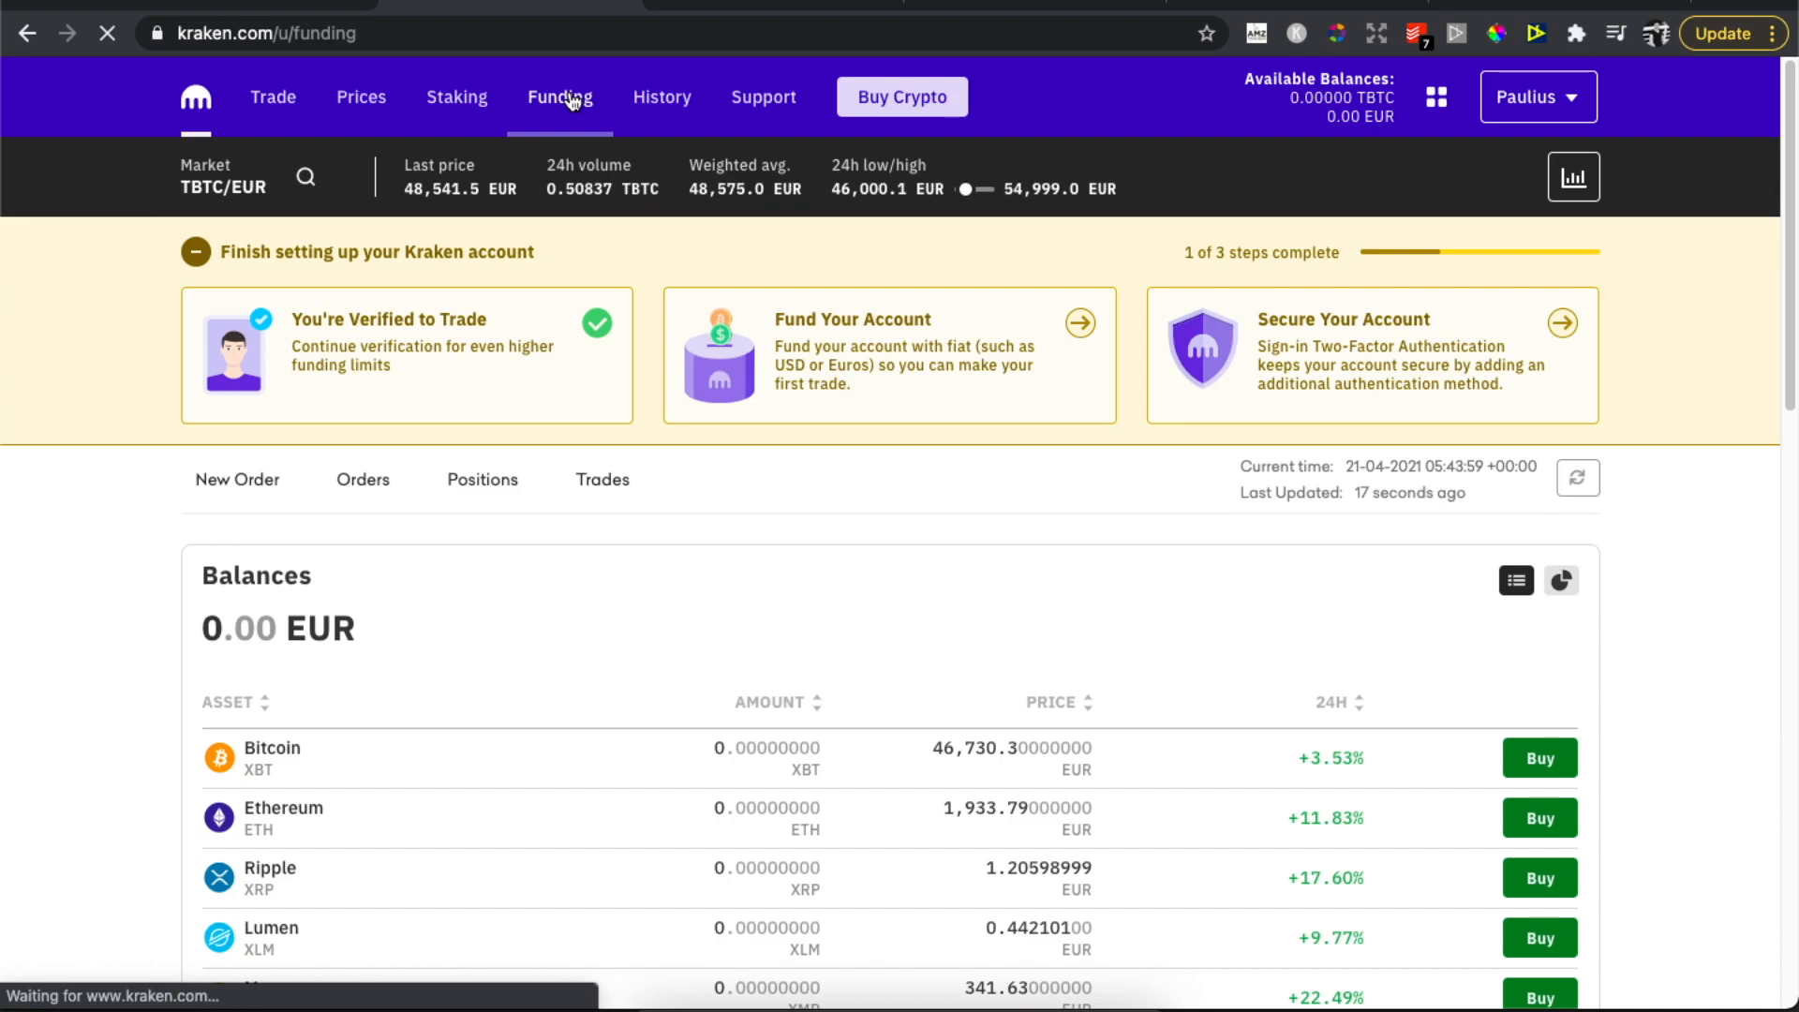
# Scroll the Funding page down to the Crypto Assets list with zero balances.
pyautogui.click(560, 97)
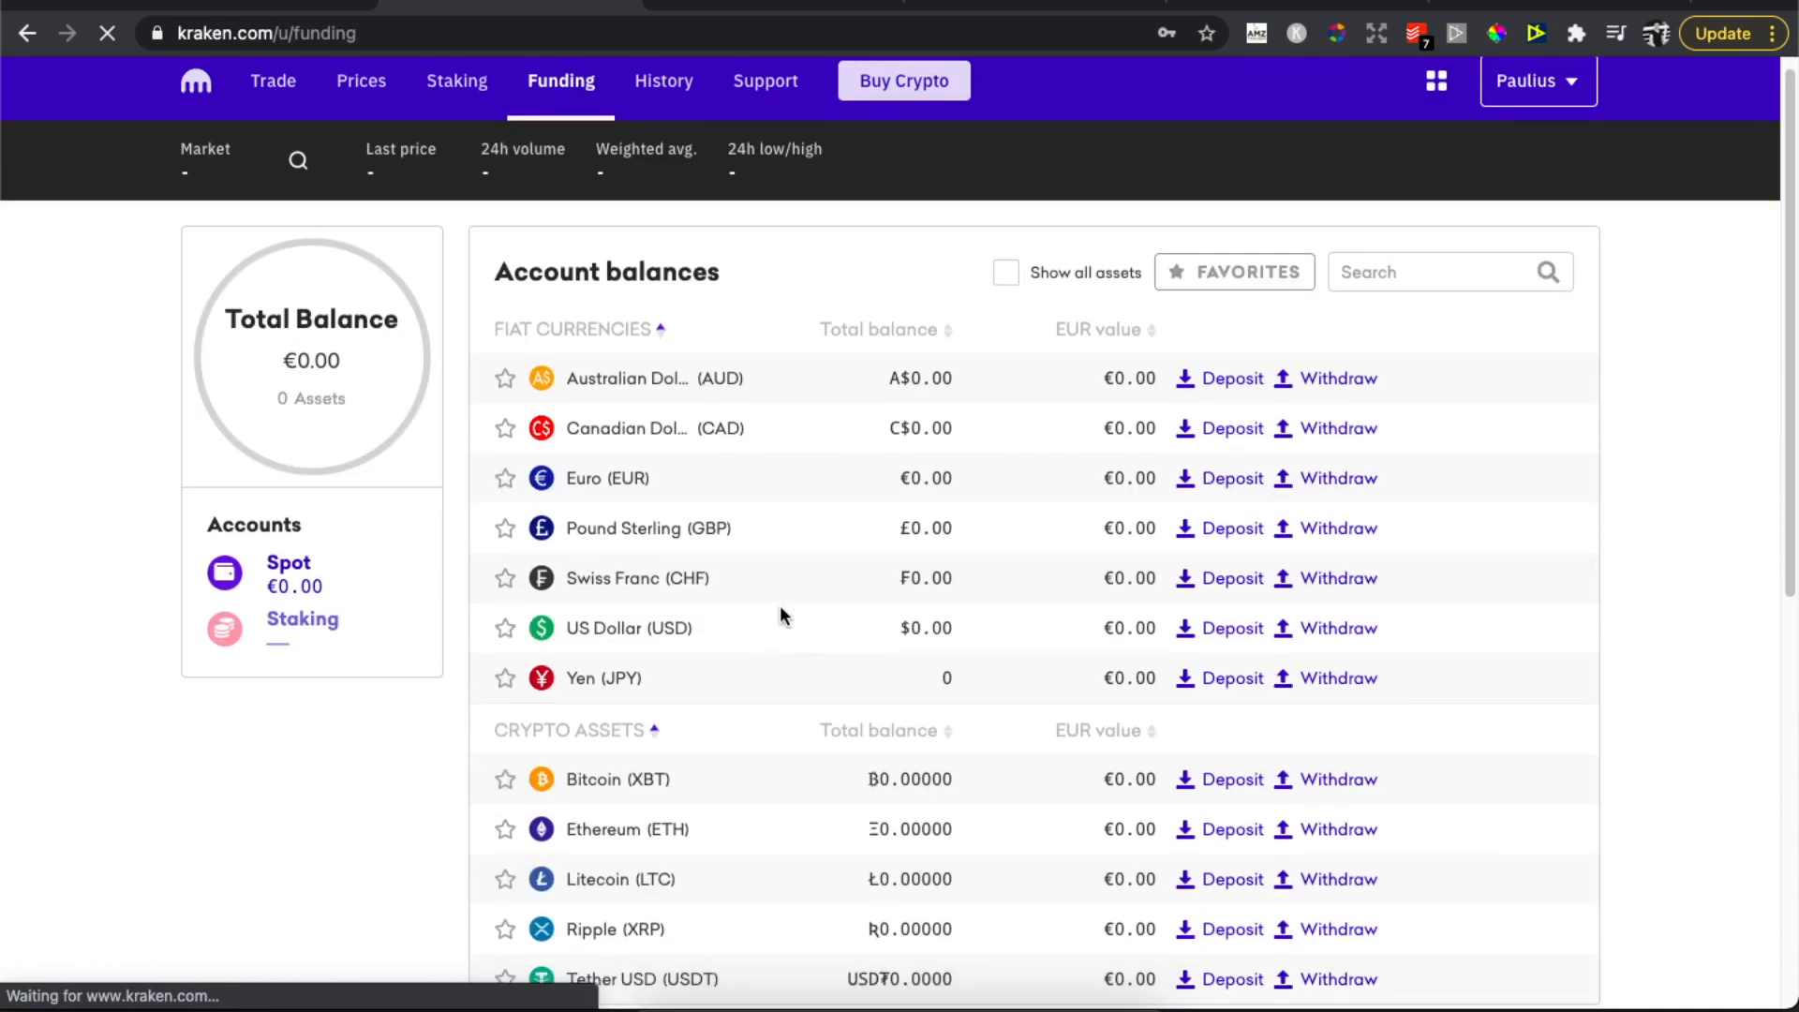
pyautogui.scroll(-3)
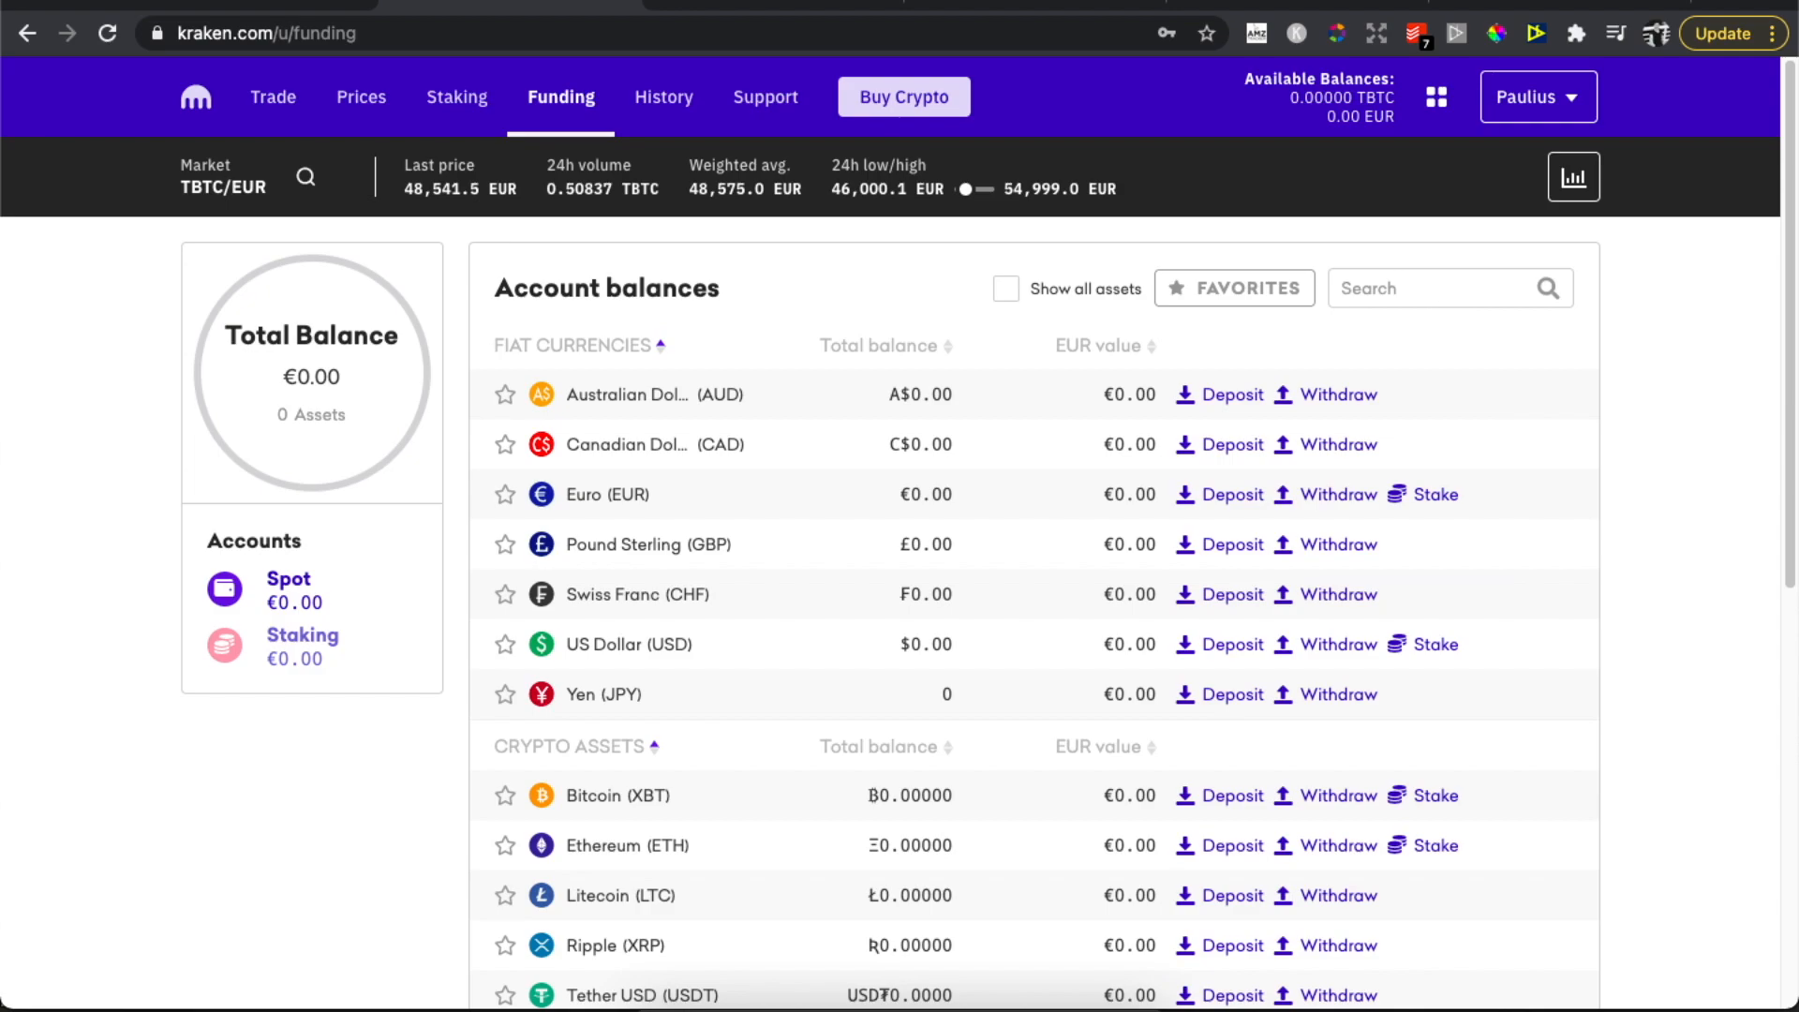
pyautogui.write('dogecoi')
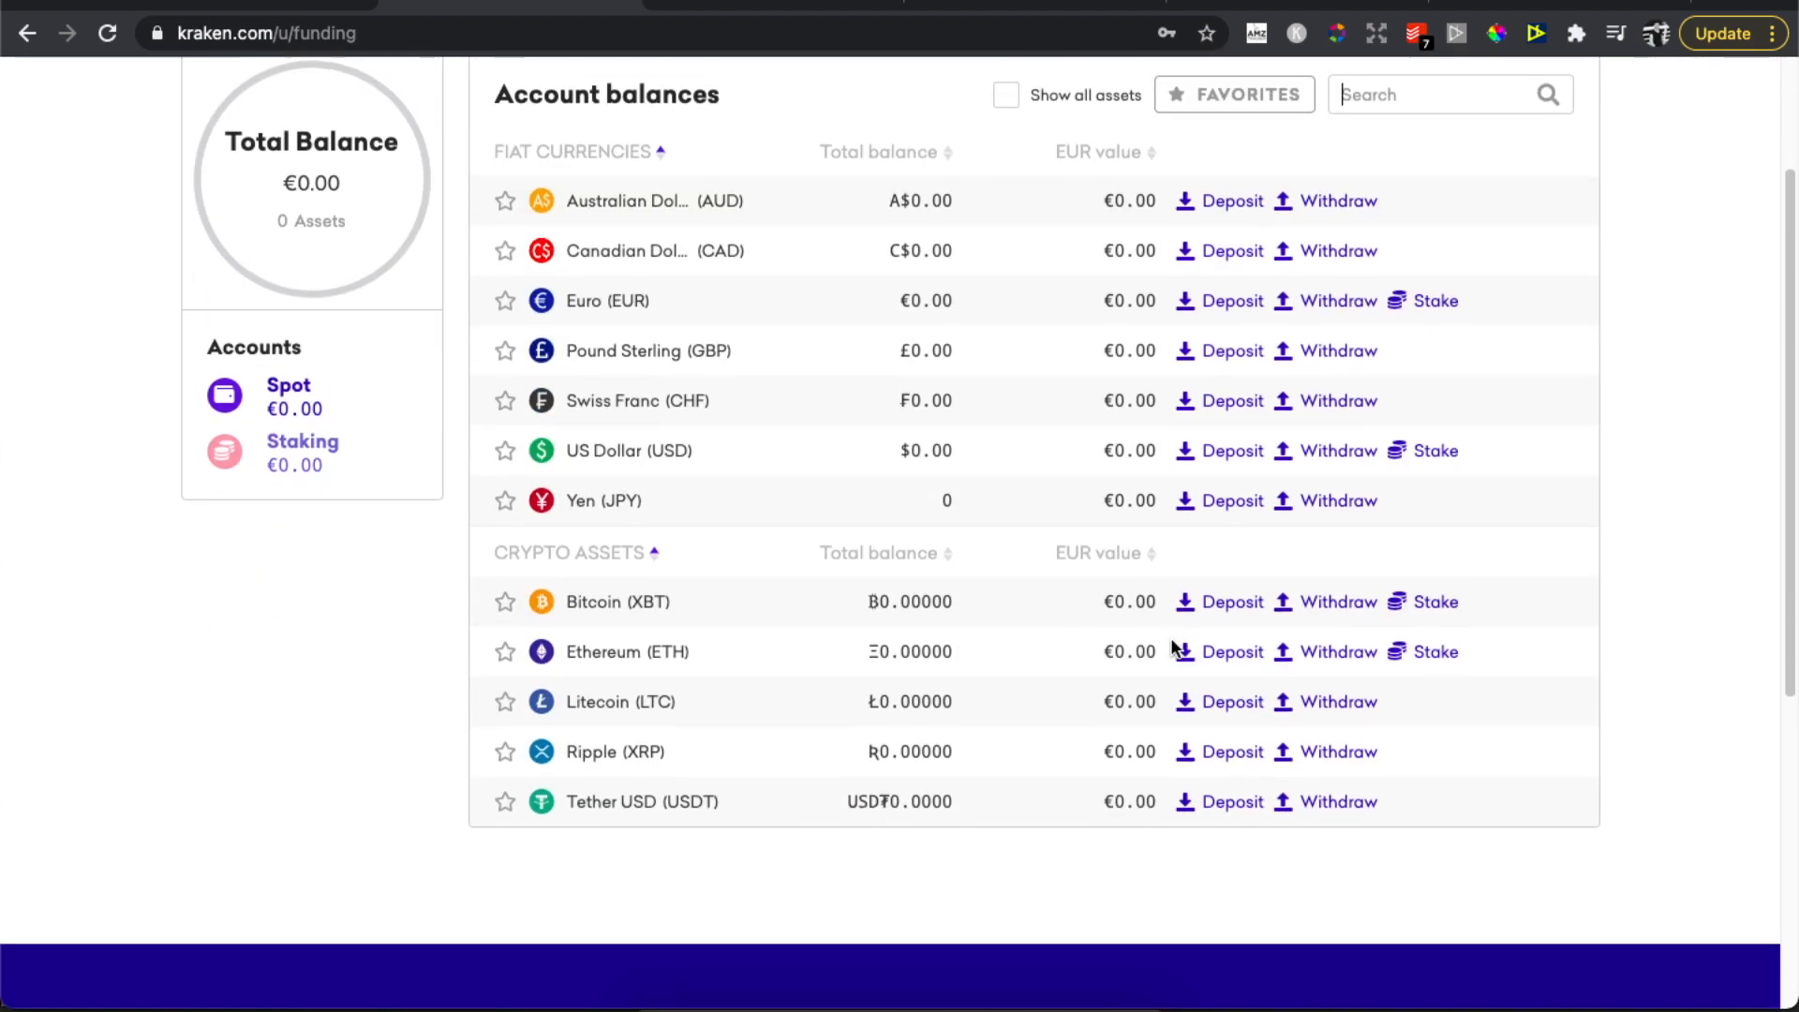
pyautogui.scroll(-3)
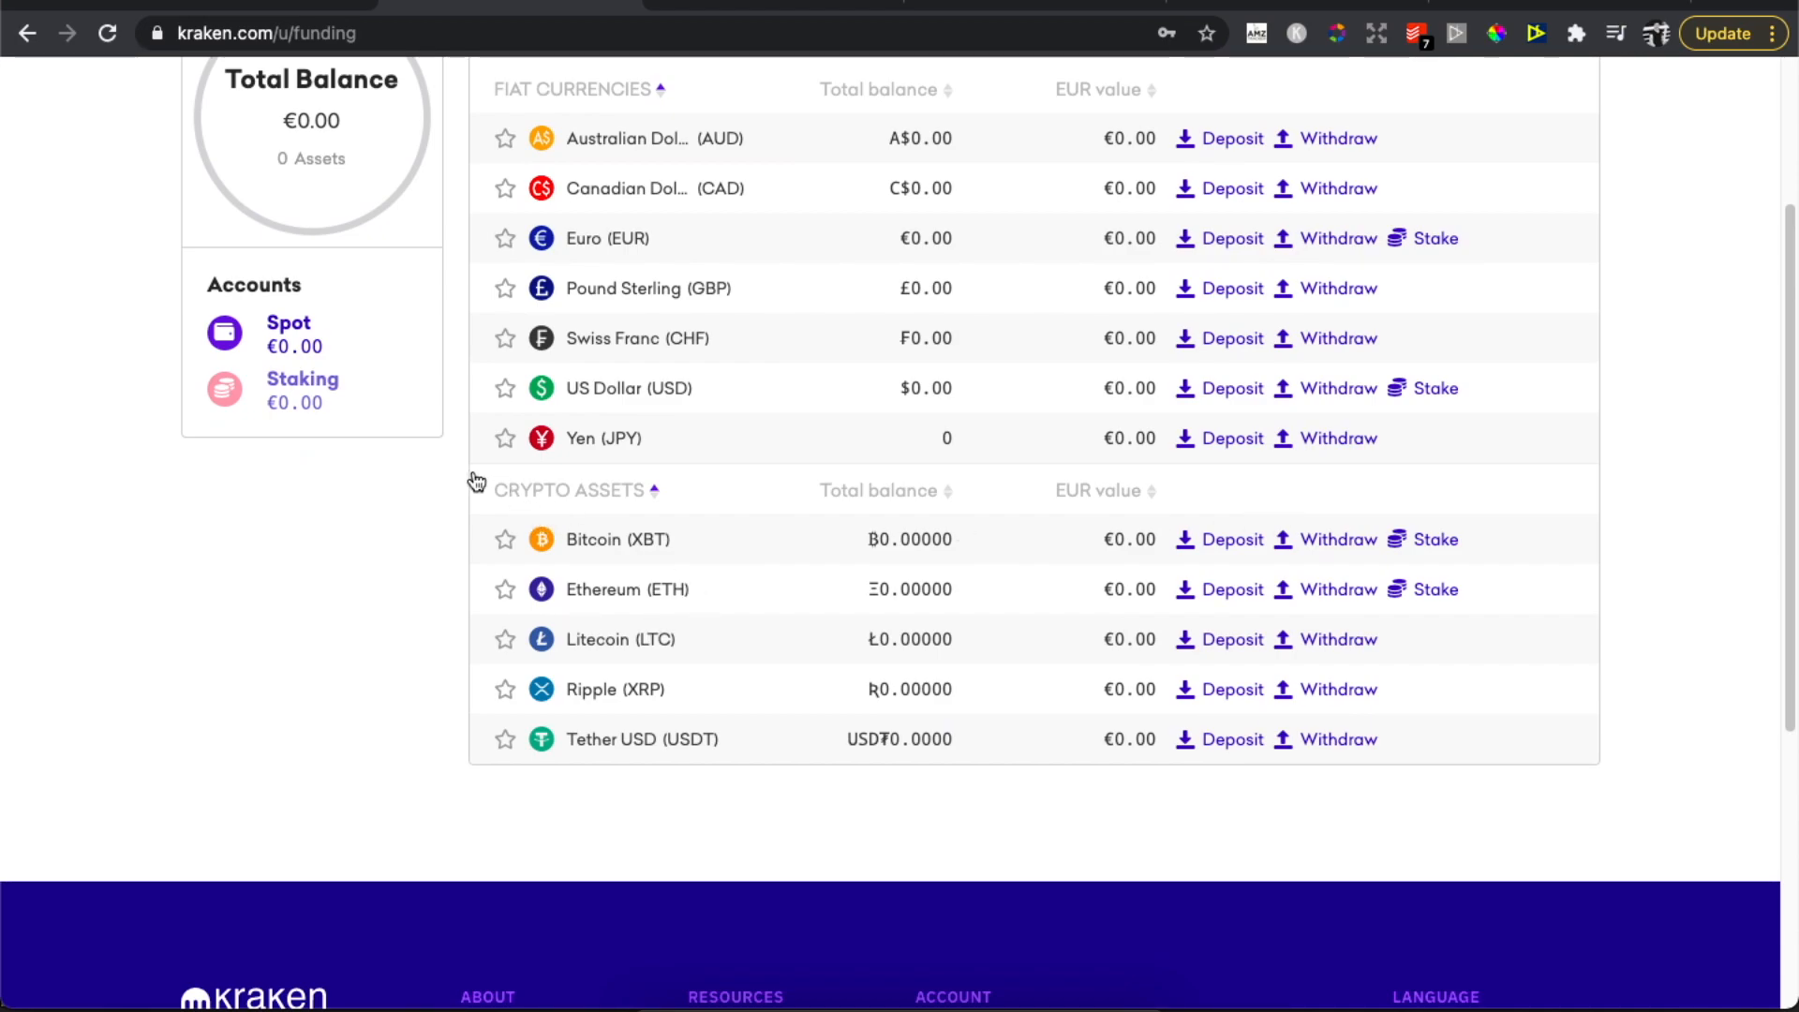
pyautogui.moveTo(1335, 540)
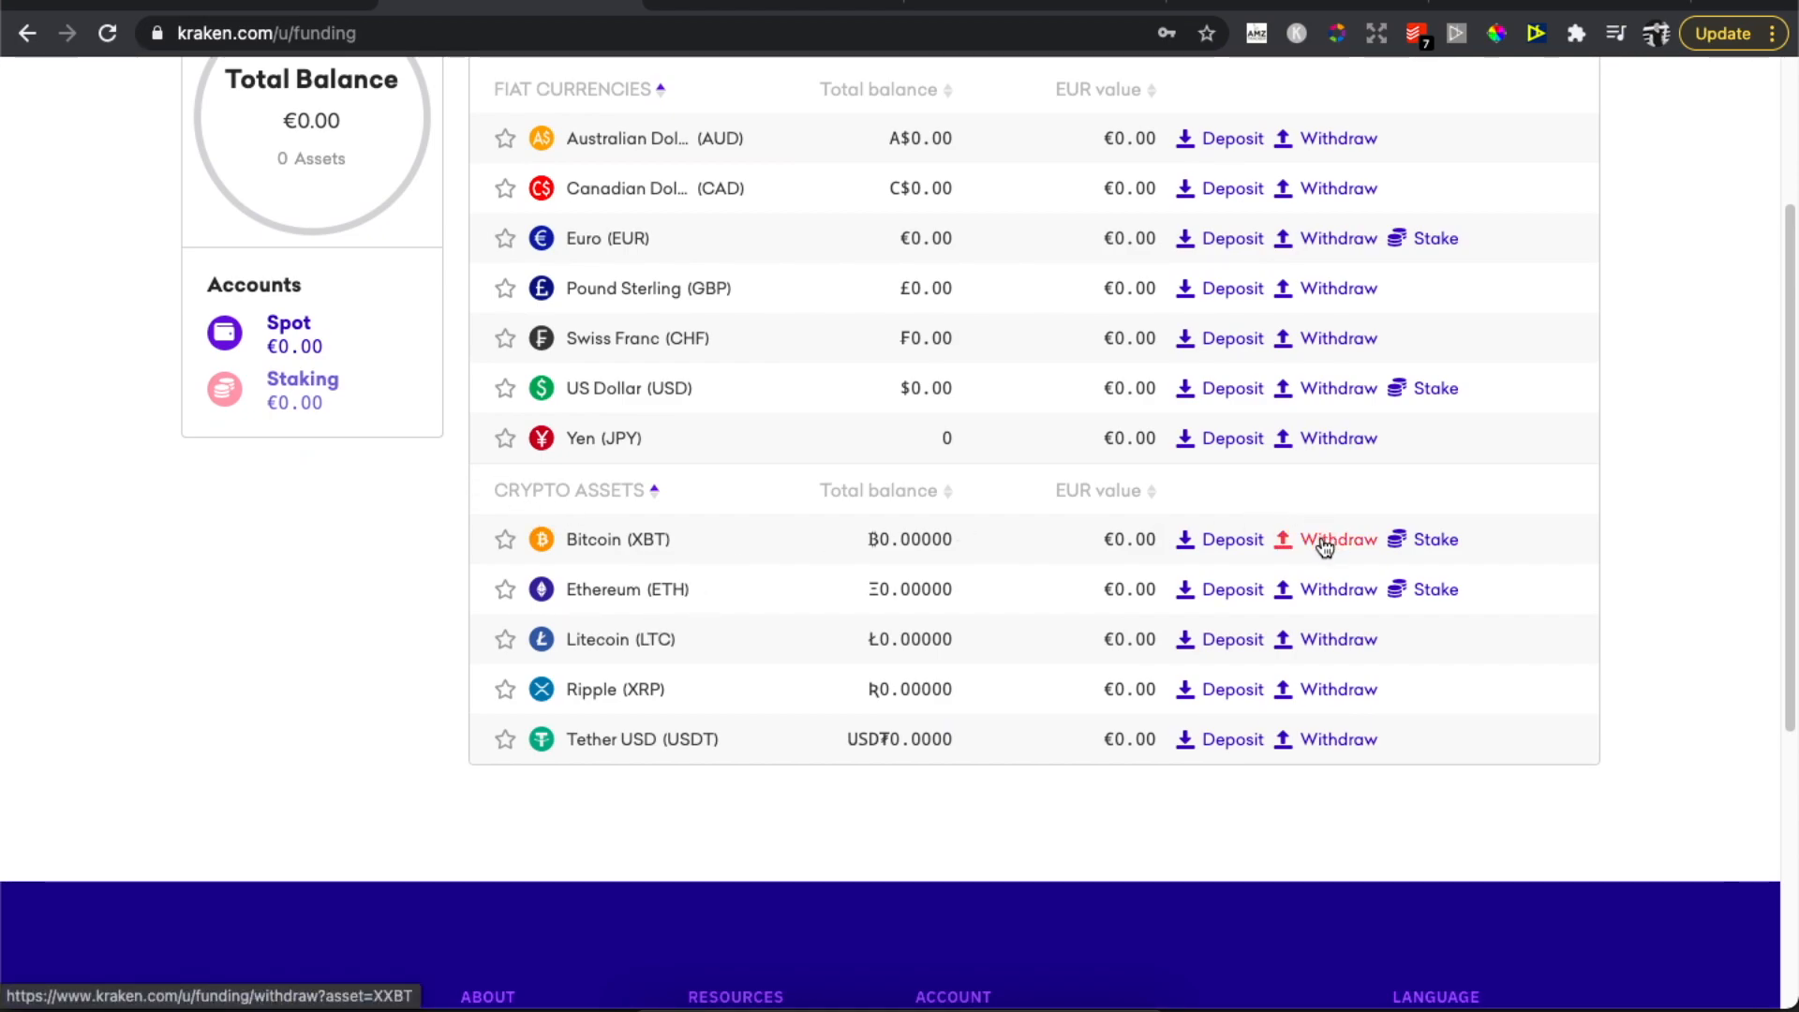
# Open the Bitcoin (XBT) withdrawal page and start a new address with description 'sdsdd'.
pyautogui.click(1337, 540)
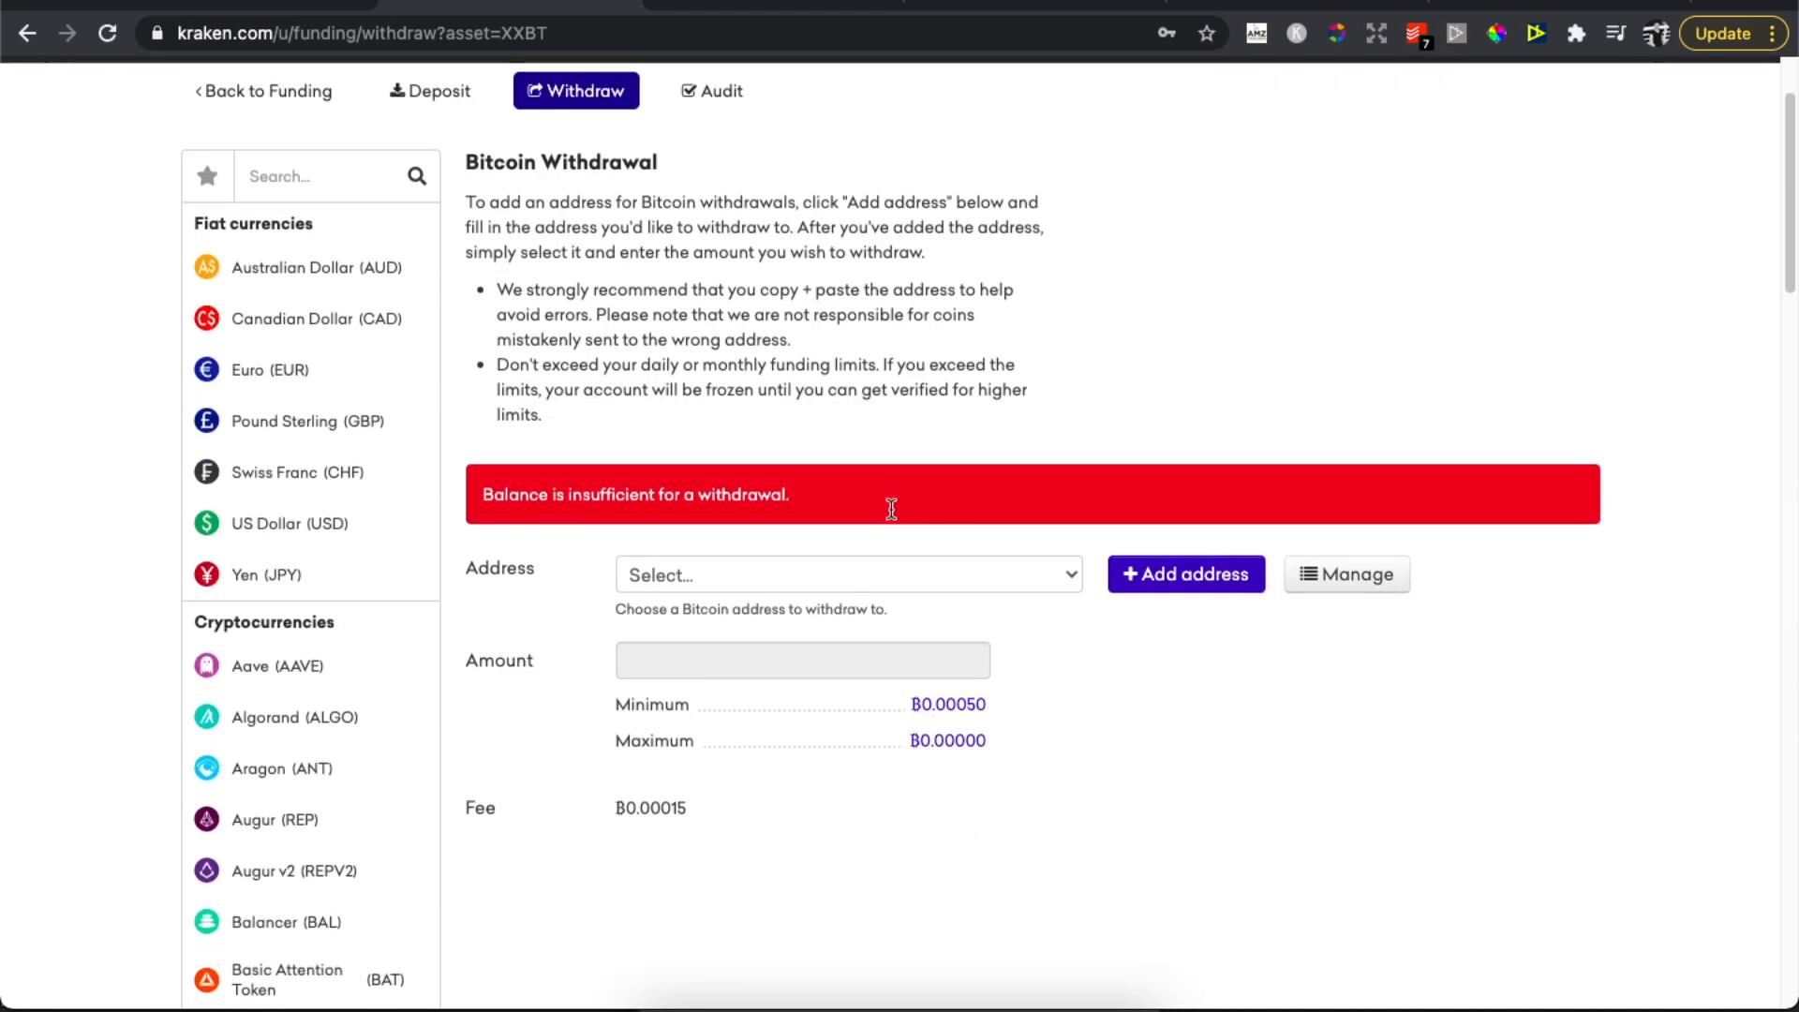
pyautogui.scroll(-3)
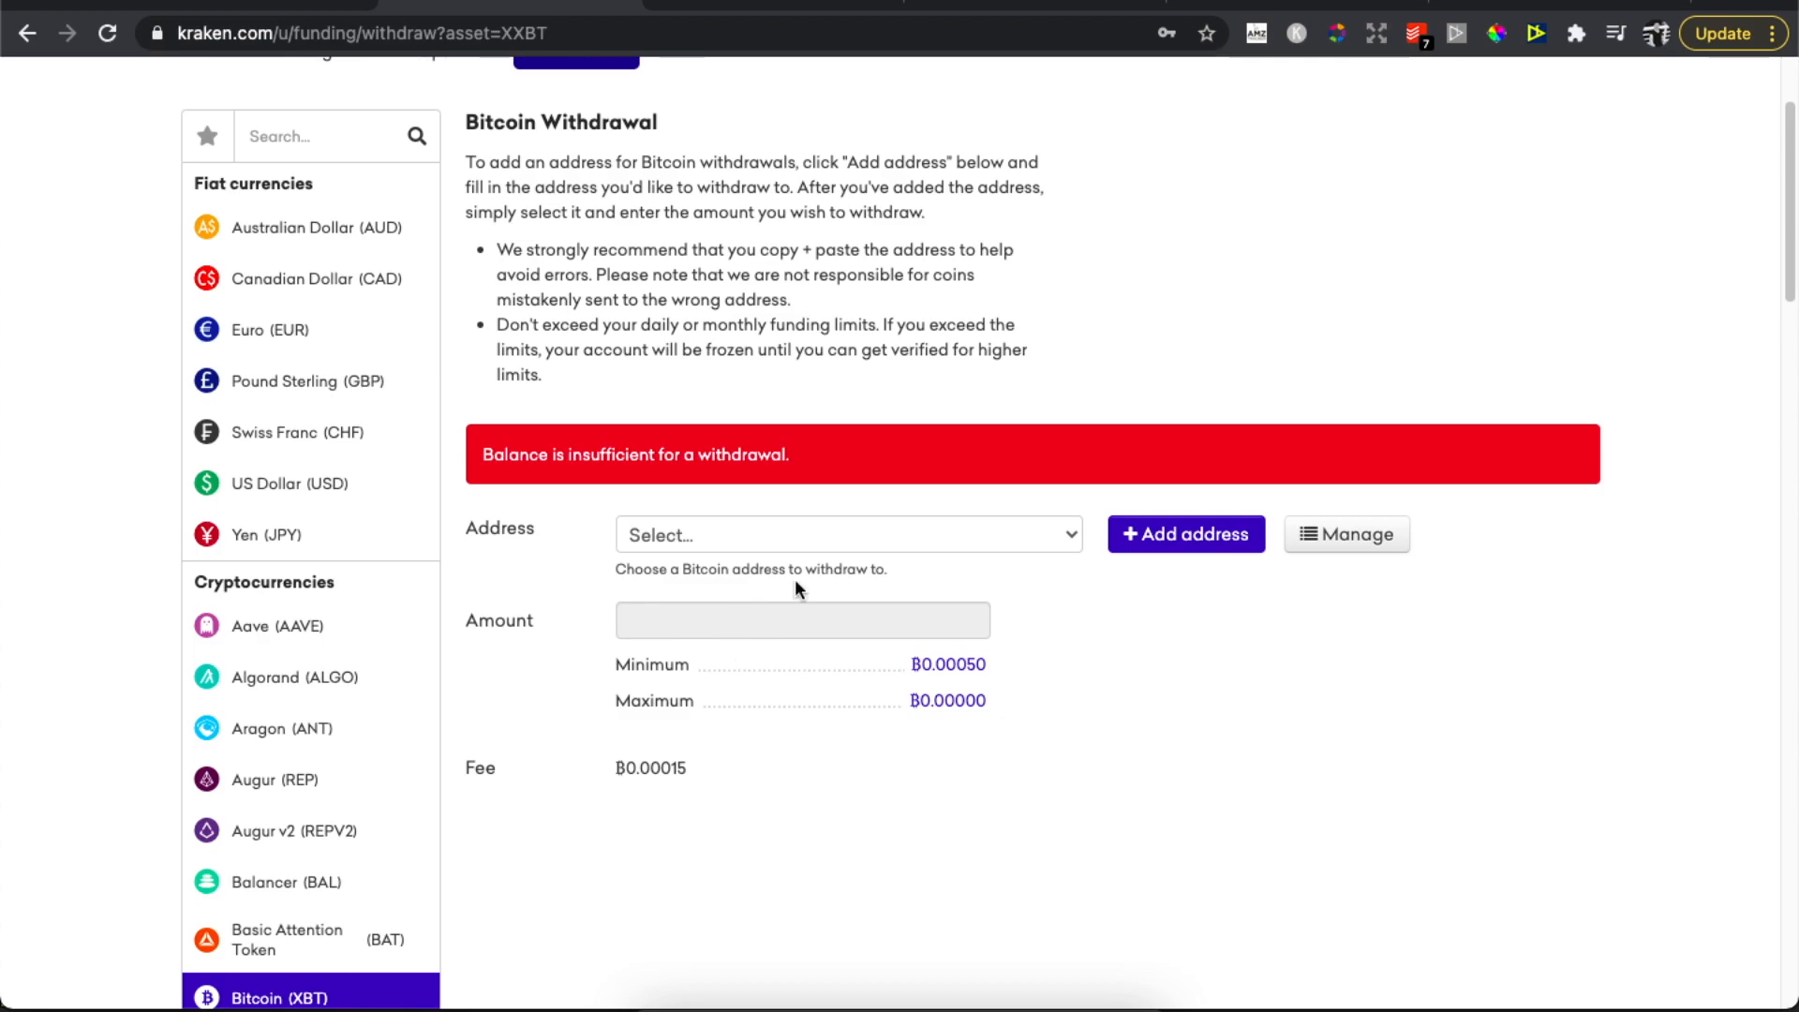
pyautogui.moveTo(1185, 533)
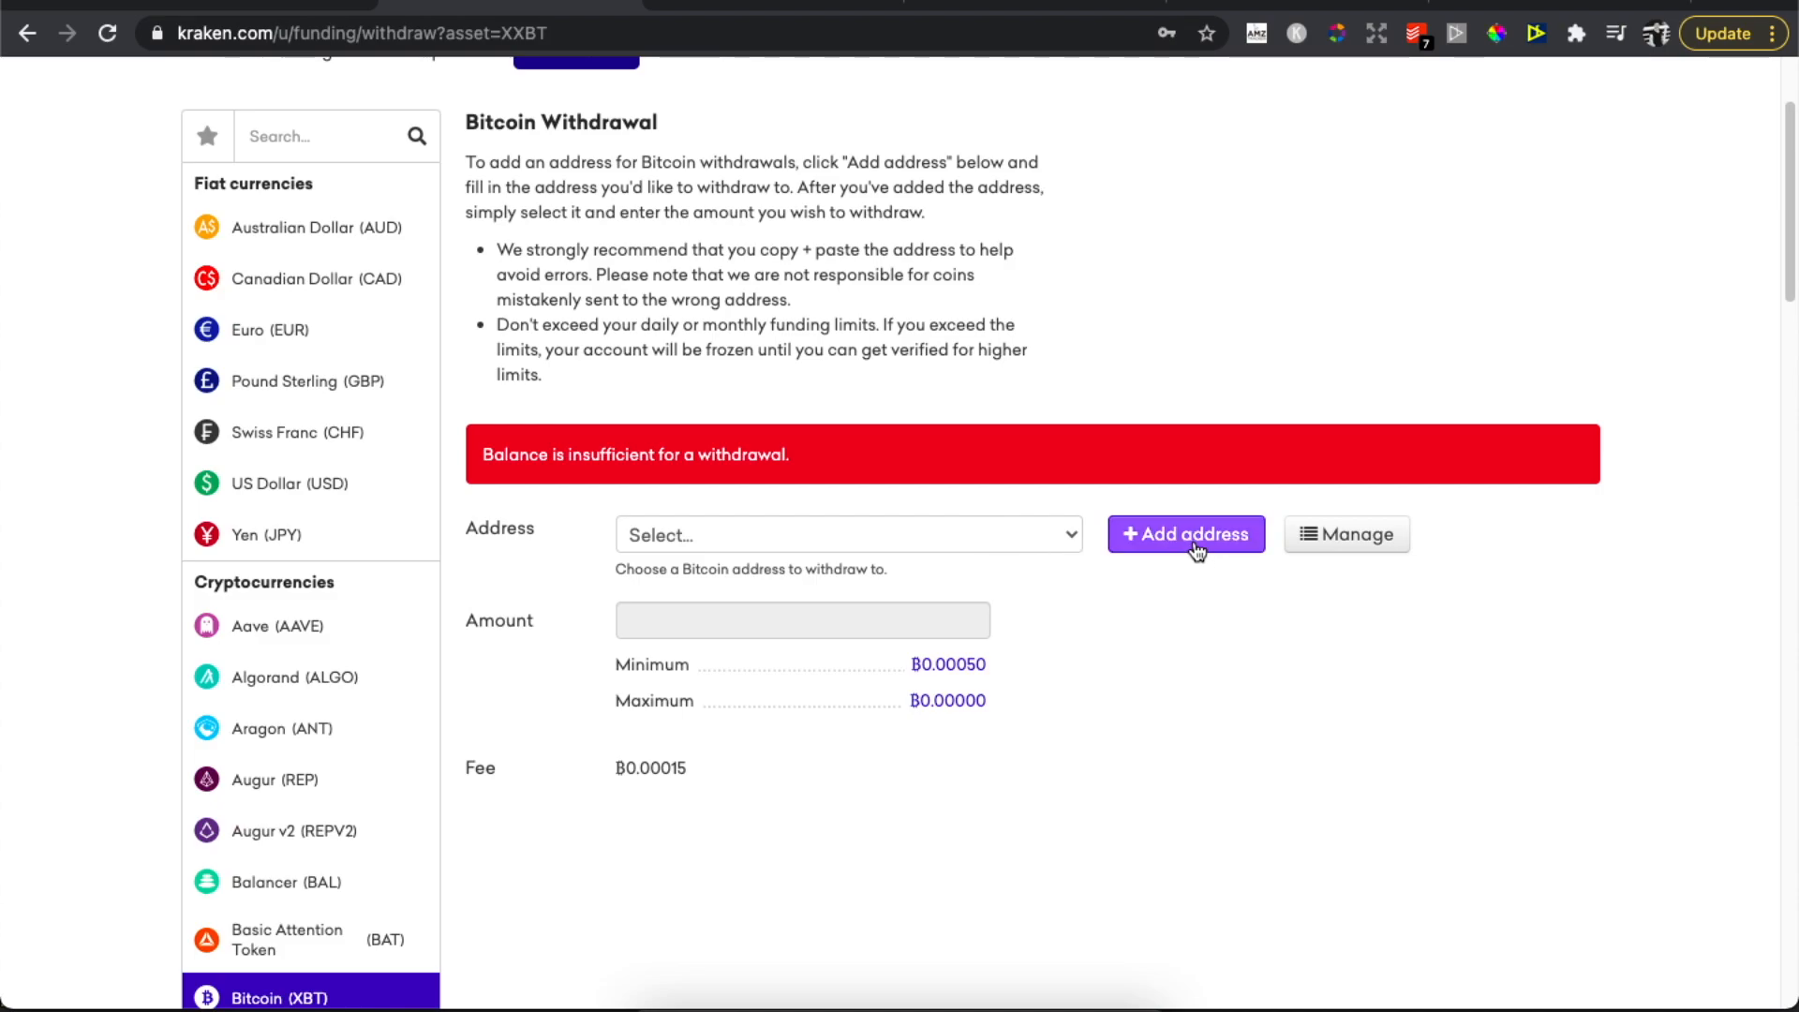
pyautogui.click(1185, 533)
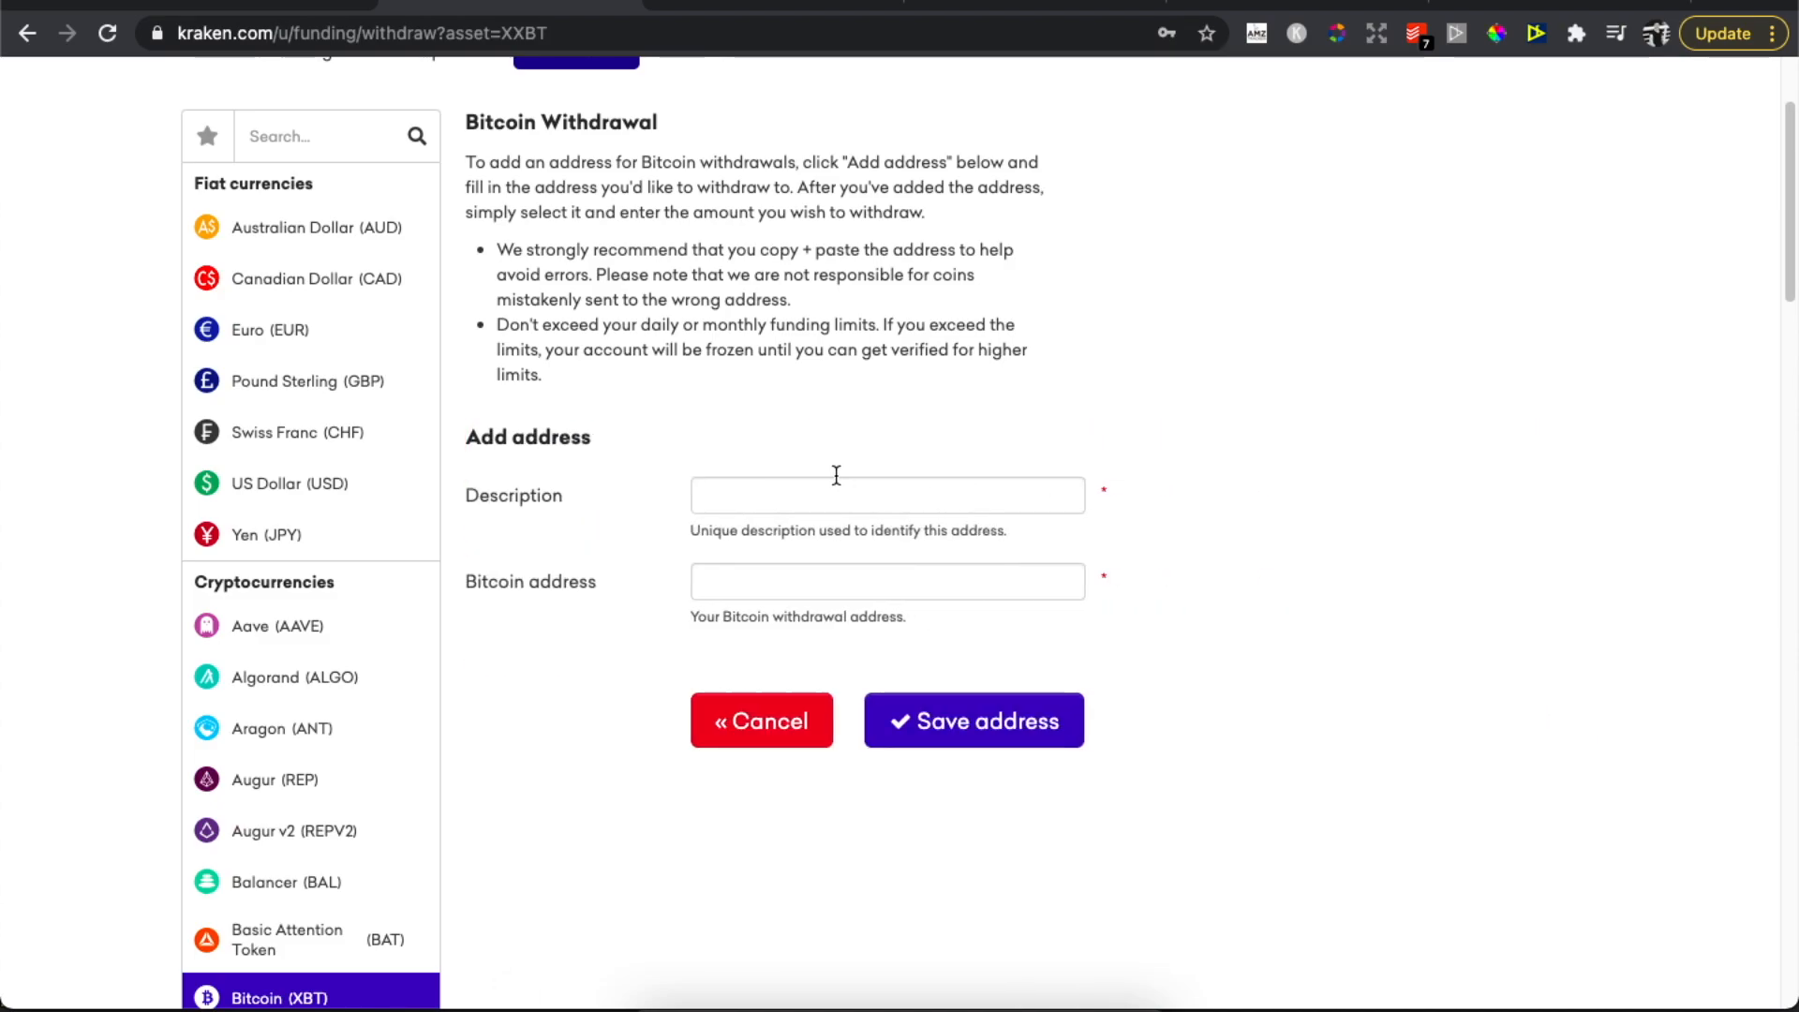
pyautogui.write('sdsdd')
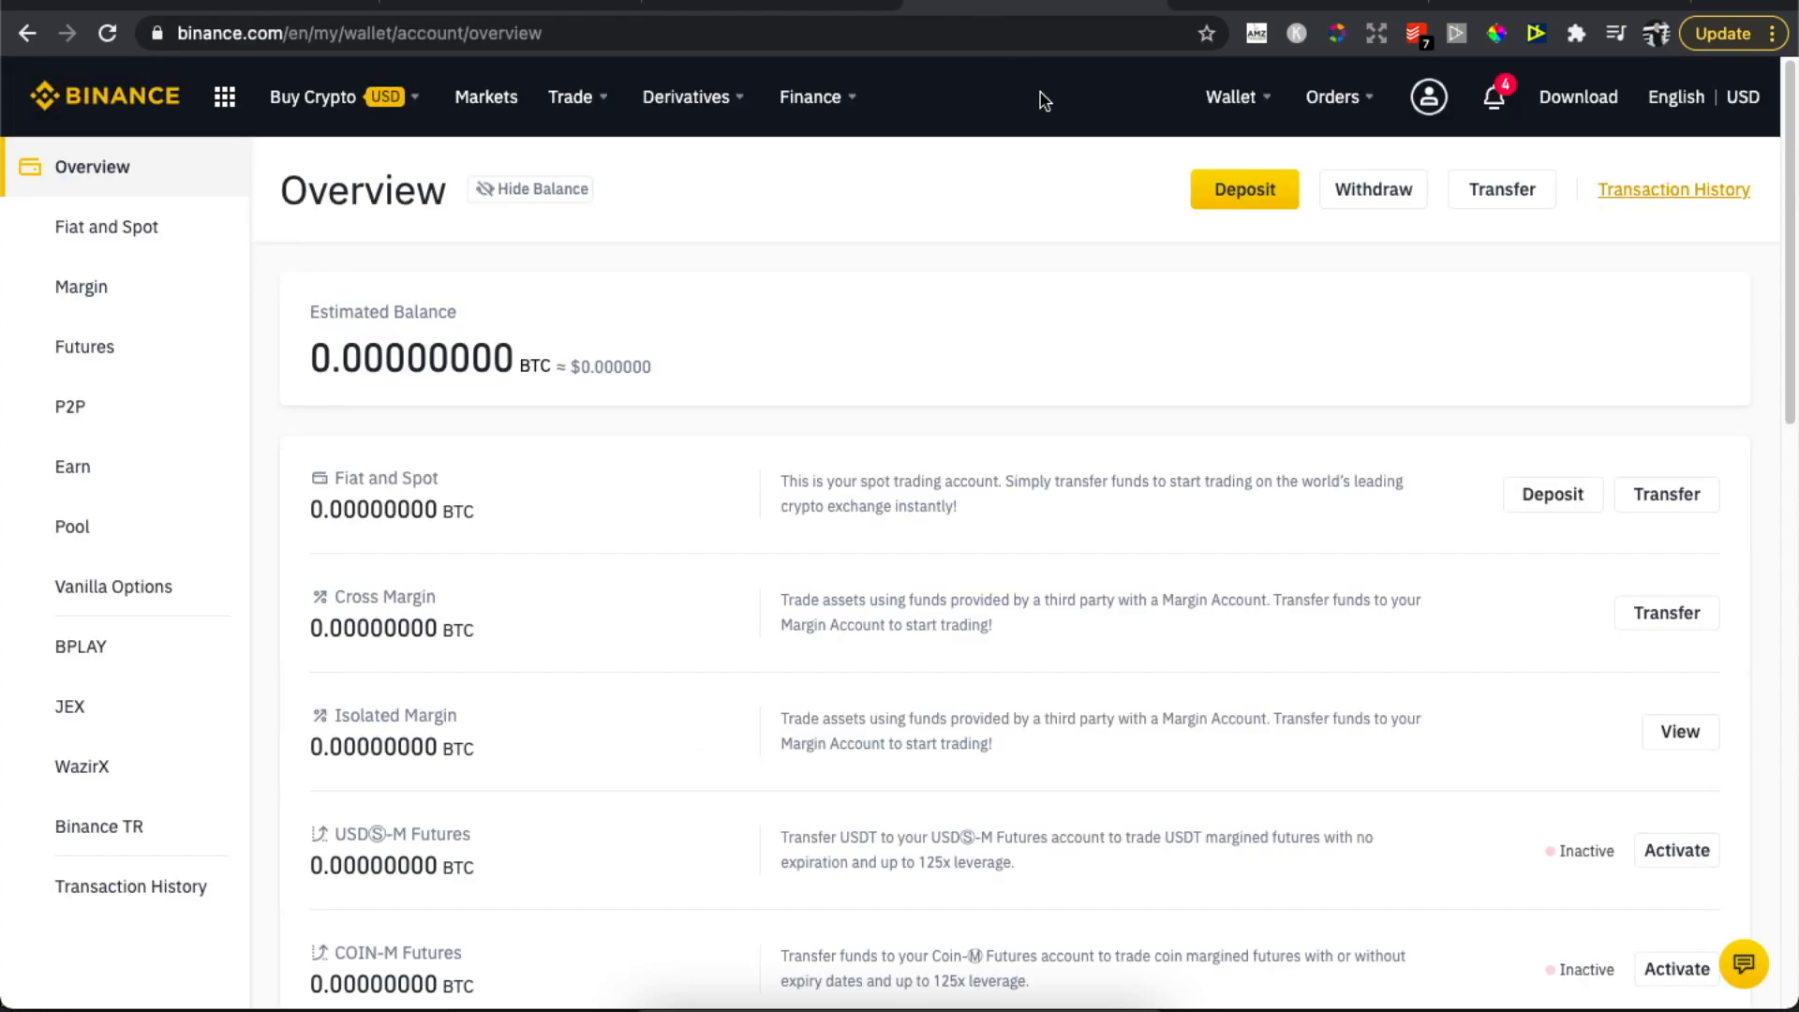
# Switch to Binance's Fiat and Spot wallet from the Wallet menu.
pyautogui.click(1231, 96)
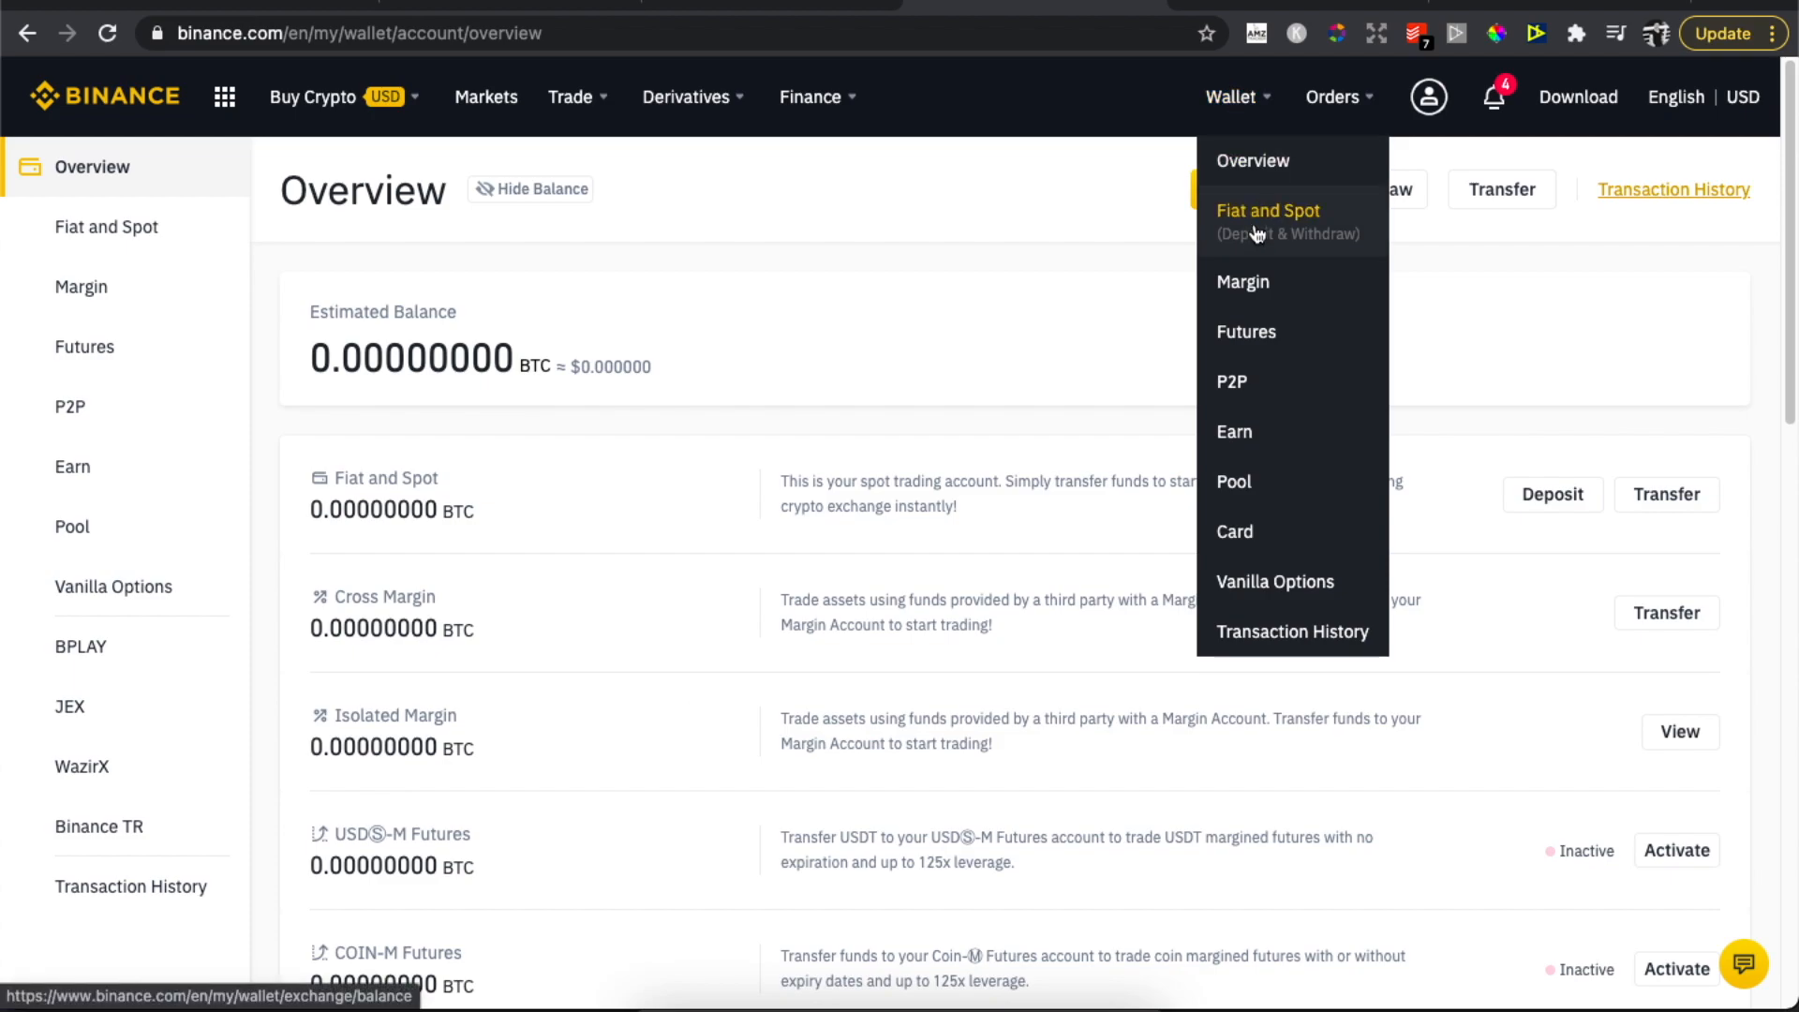
pyautogui.click(1267, 210)
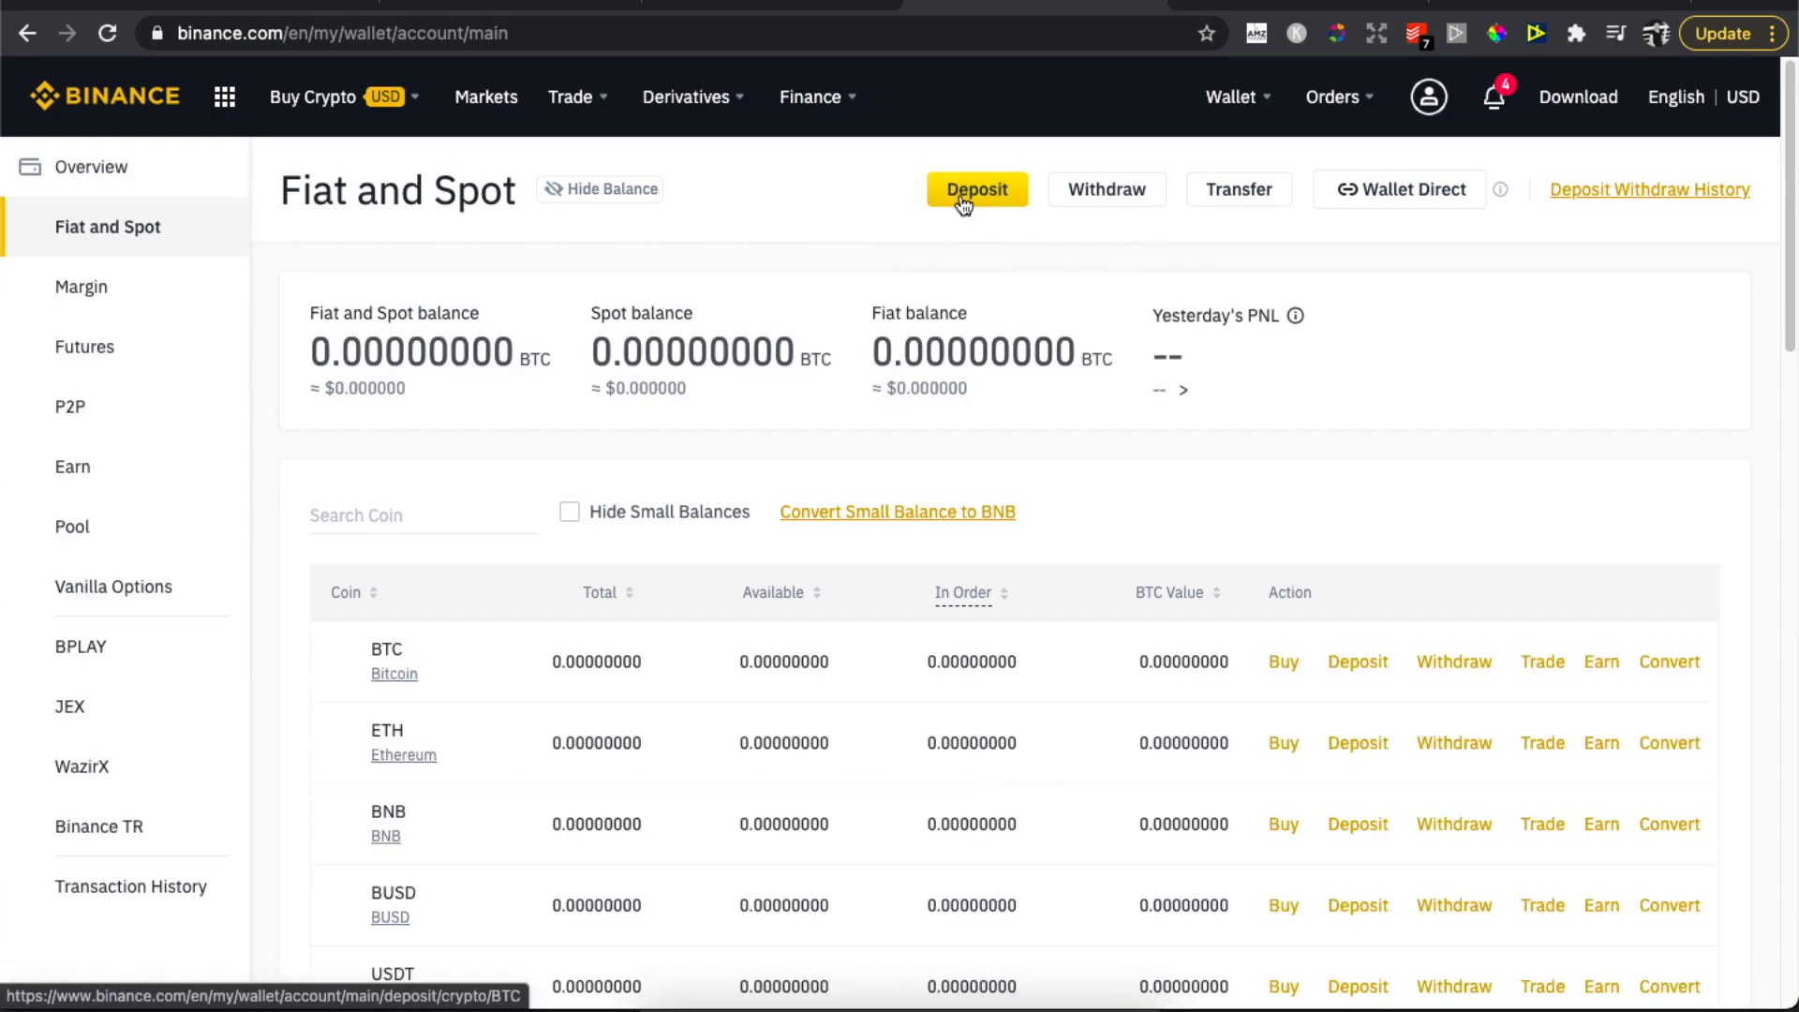
pyautogui.click(976, 189)
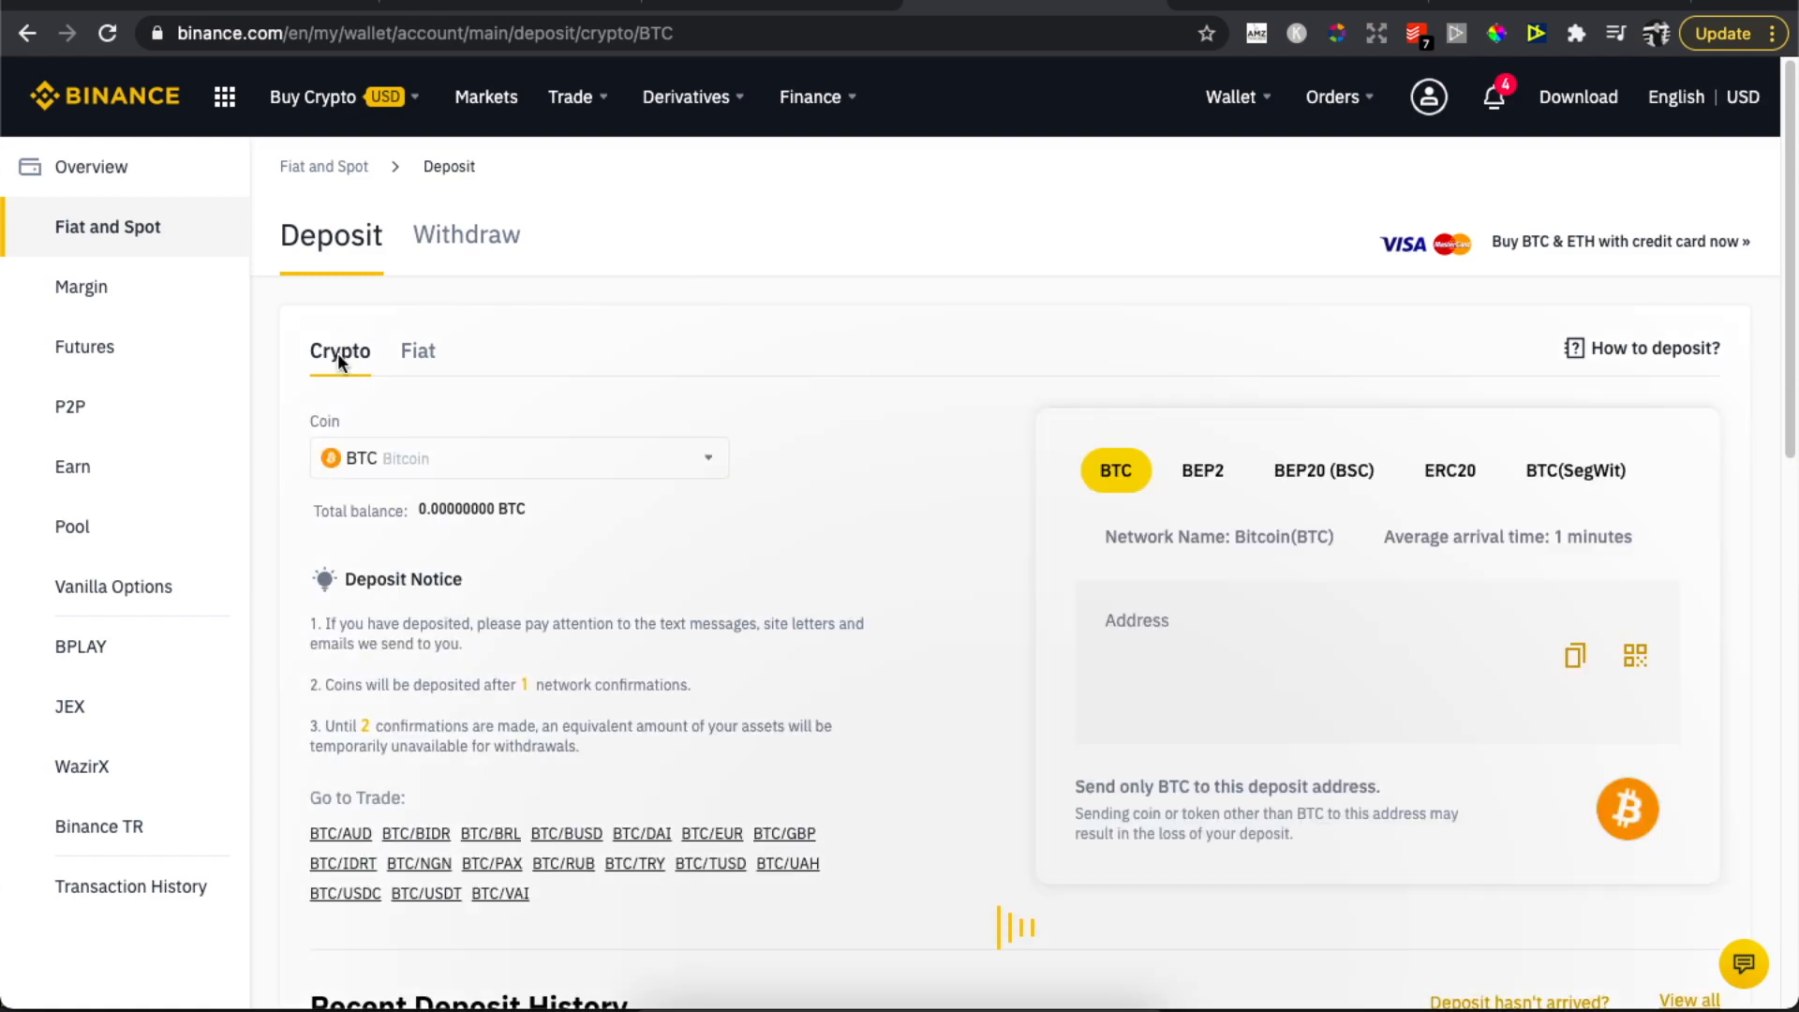
pyautogui.click(517, 458)
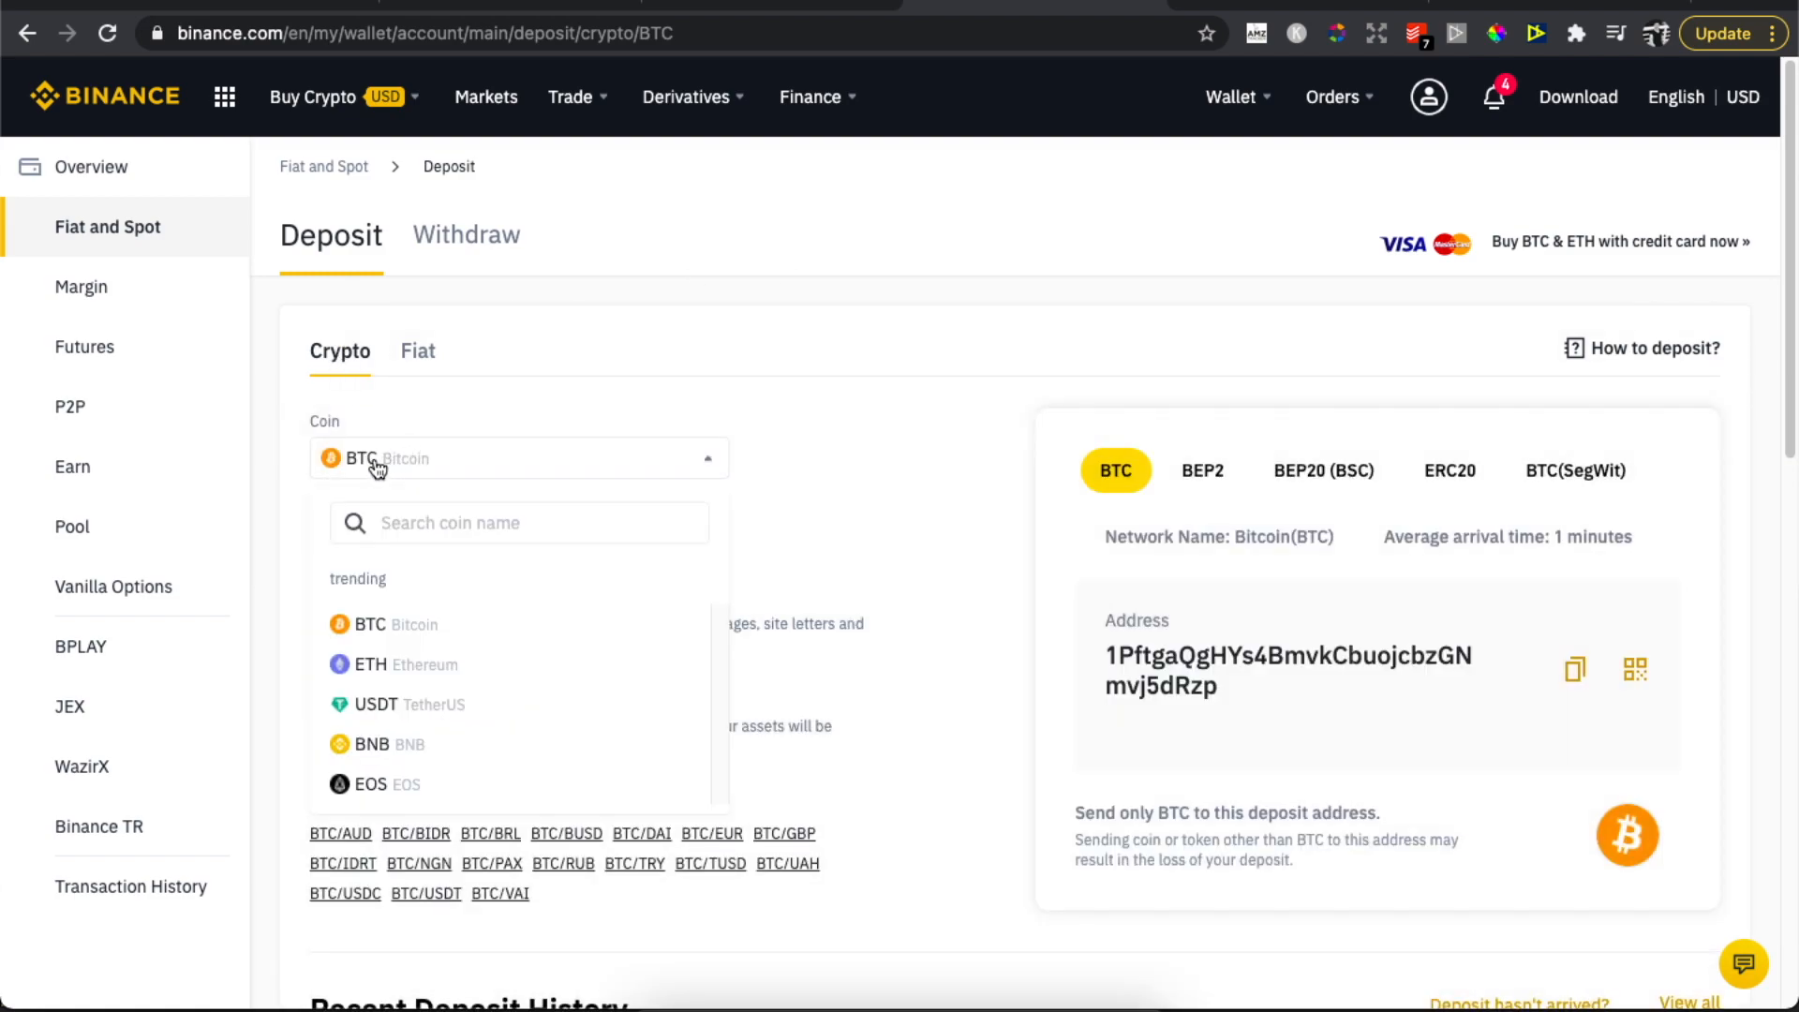
pyautogui.click(518, 458)
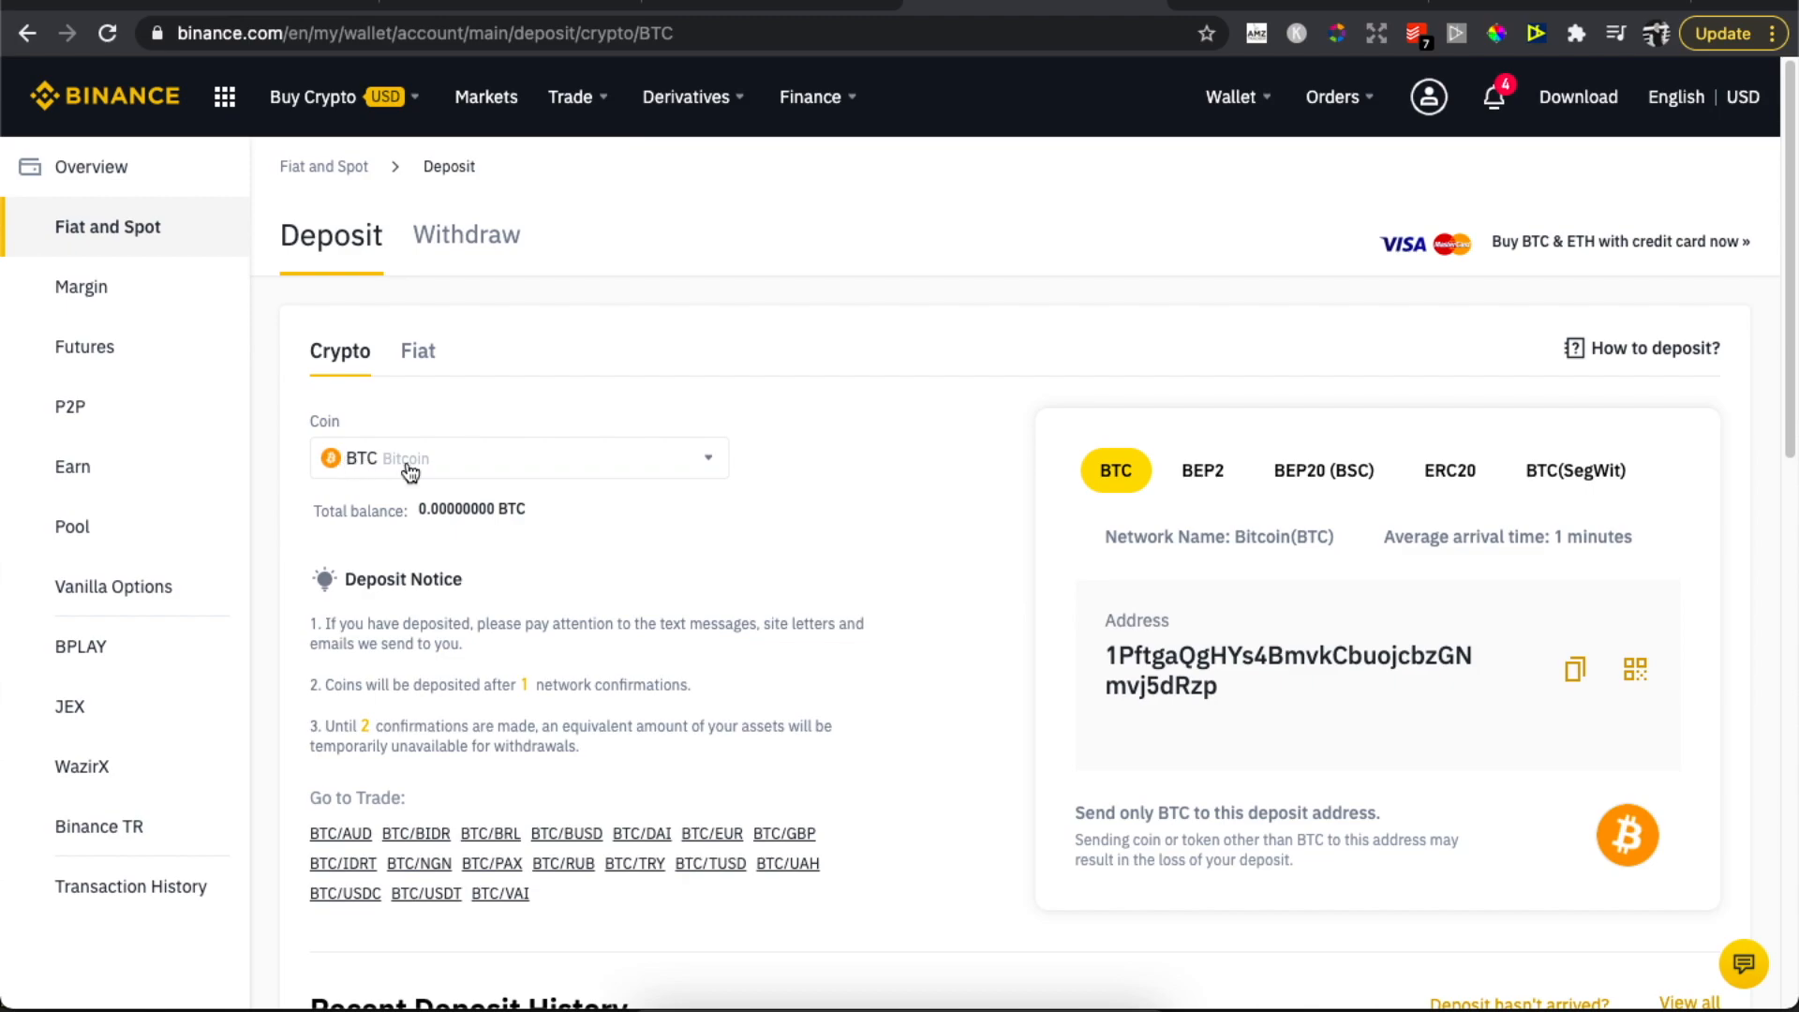
pyautogui.click(1573, 670)
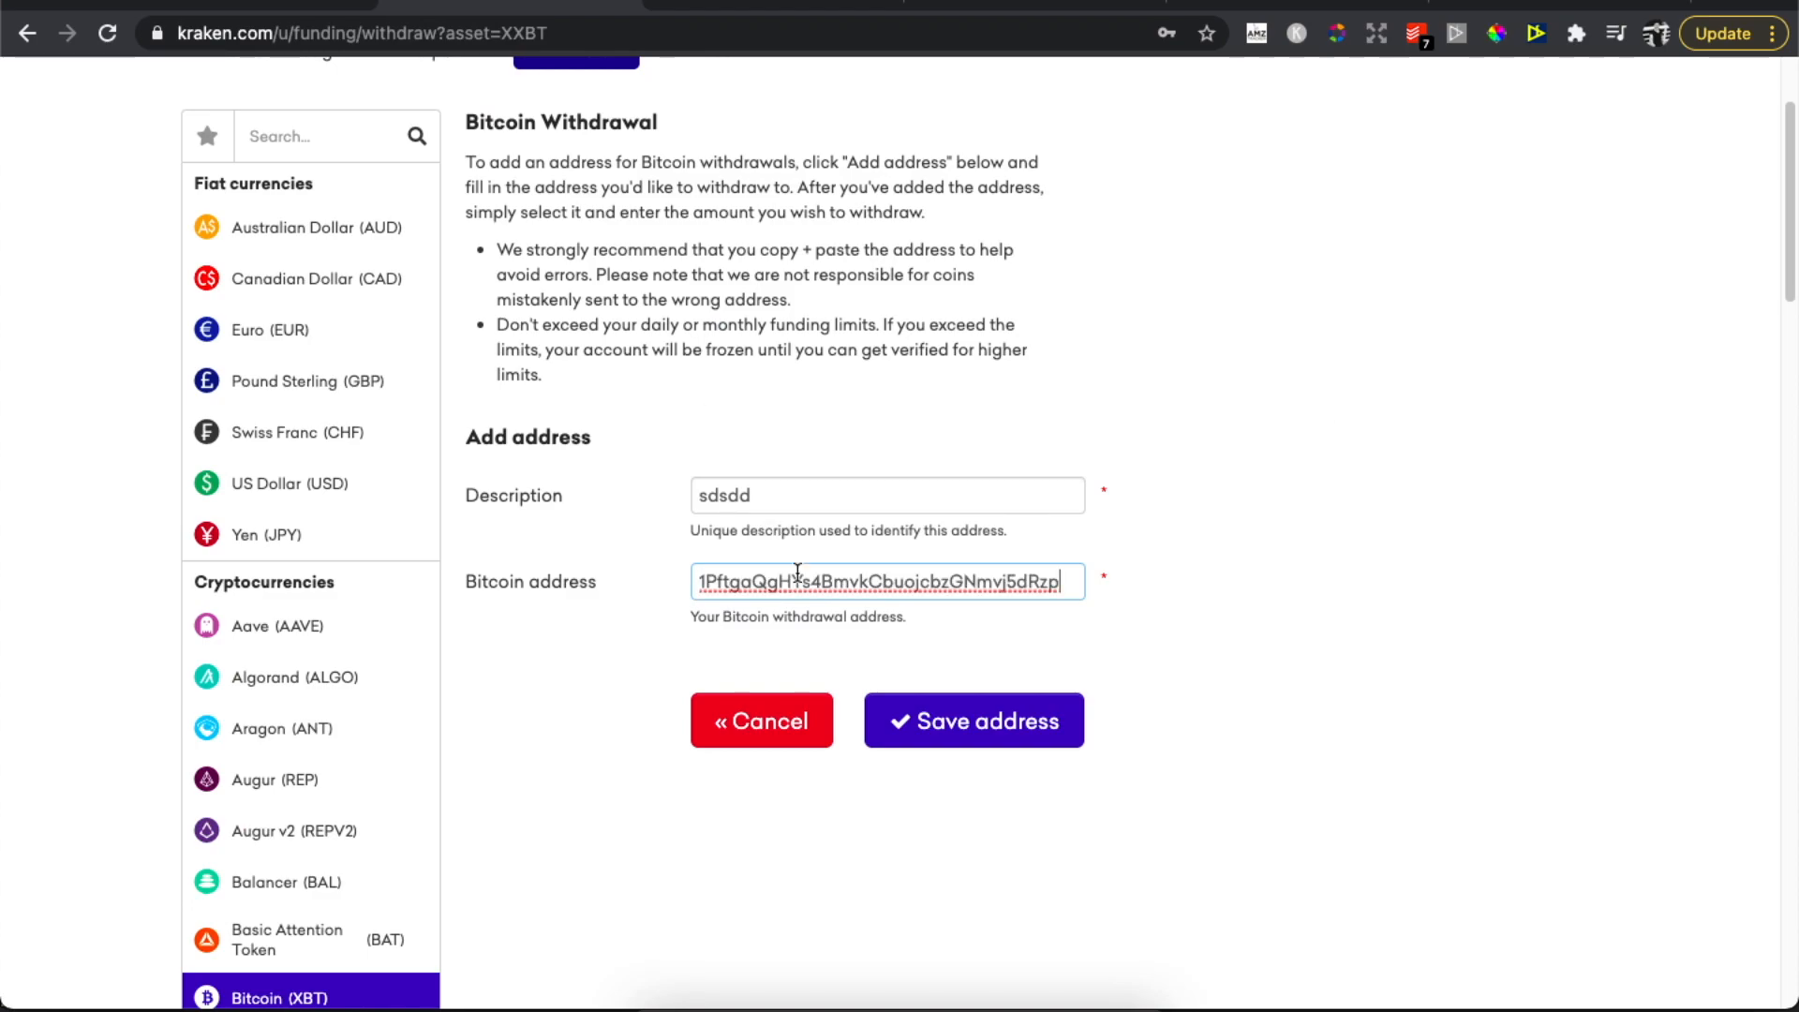
# Save the pasted Binance BTC address as a Kraken withdrawal address.
pyautogui.click(972, 720)
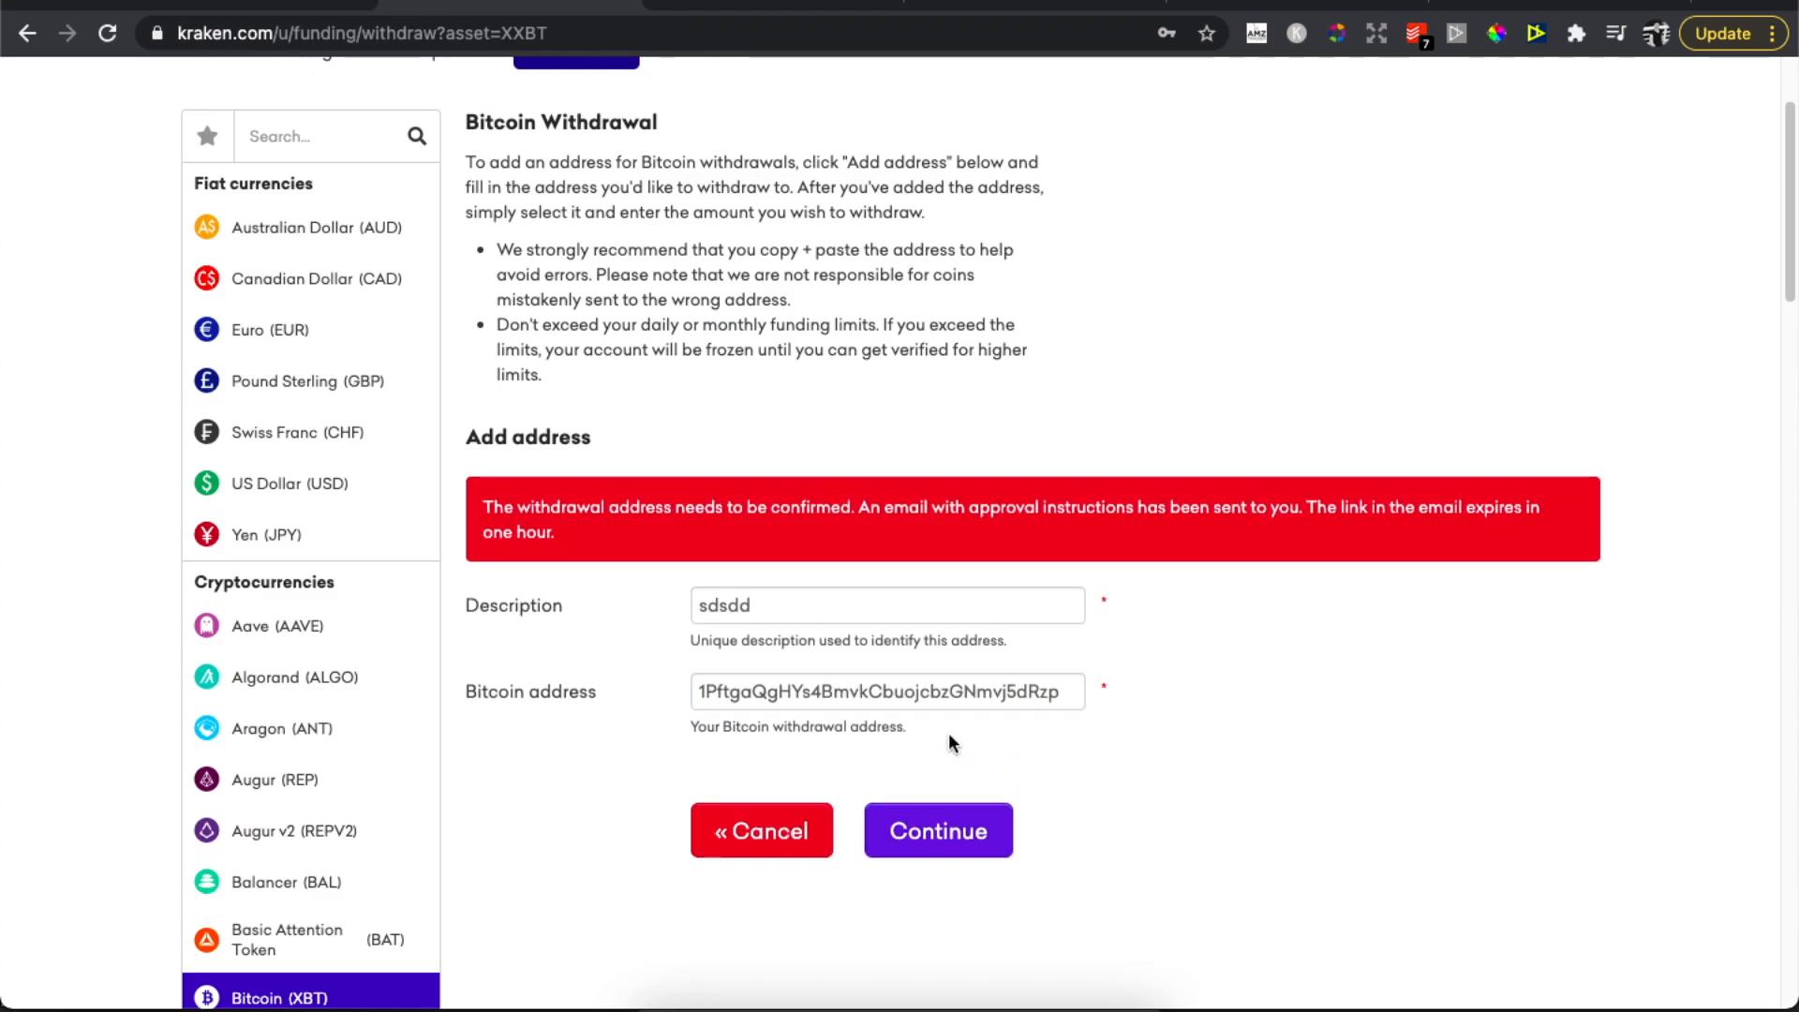
pyautogui.moveTo(779, 484)
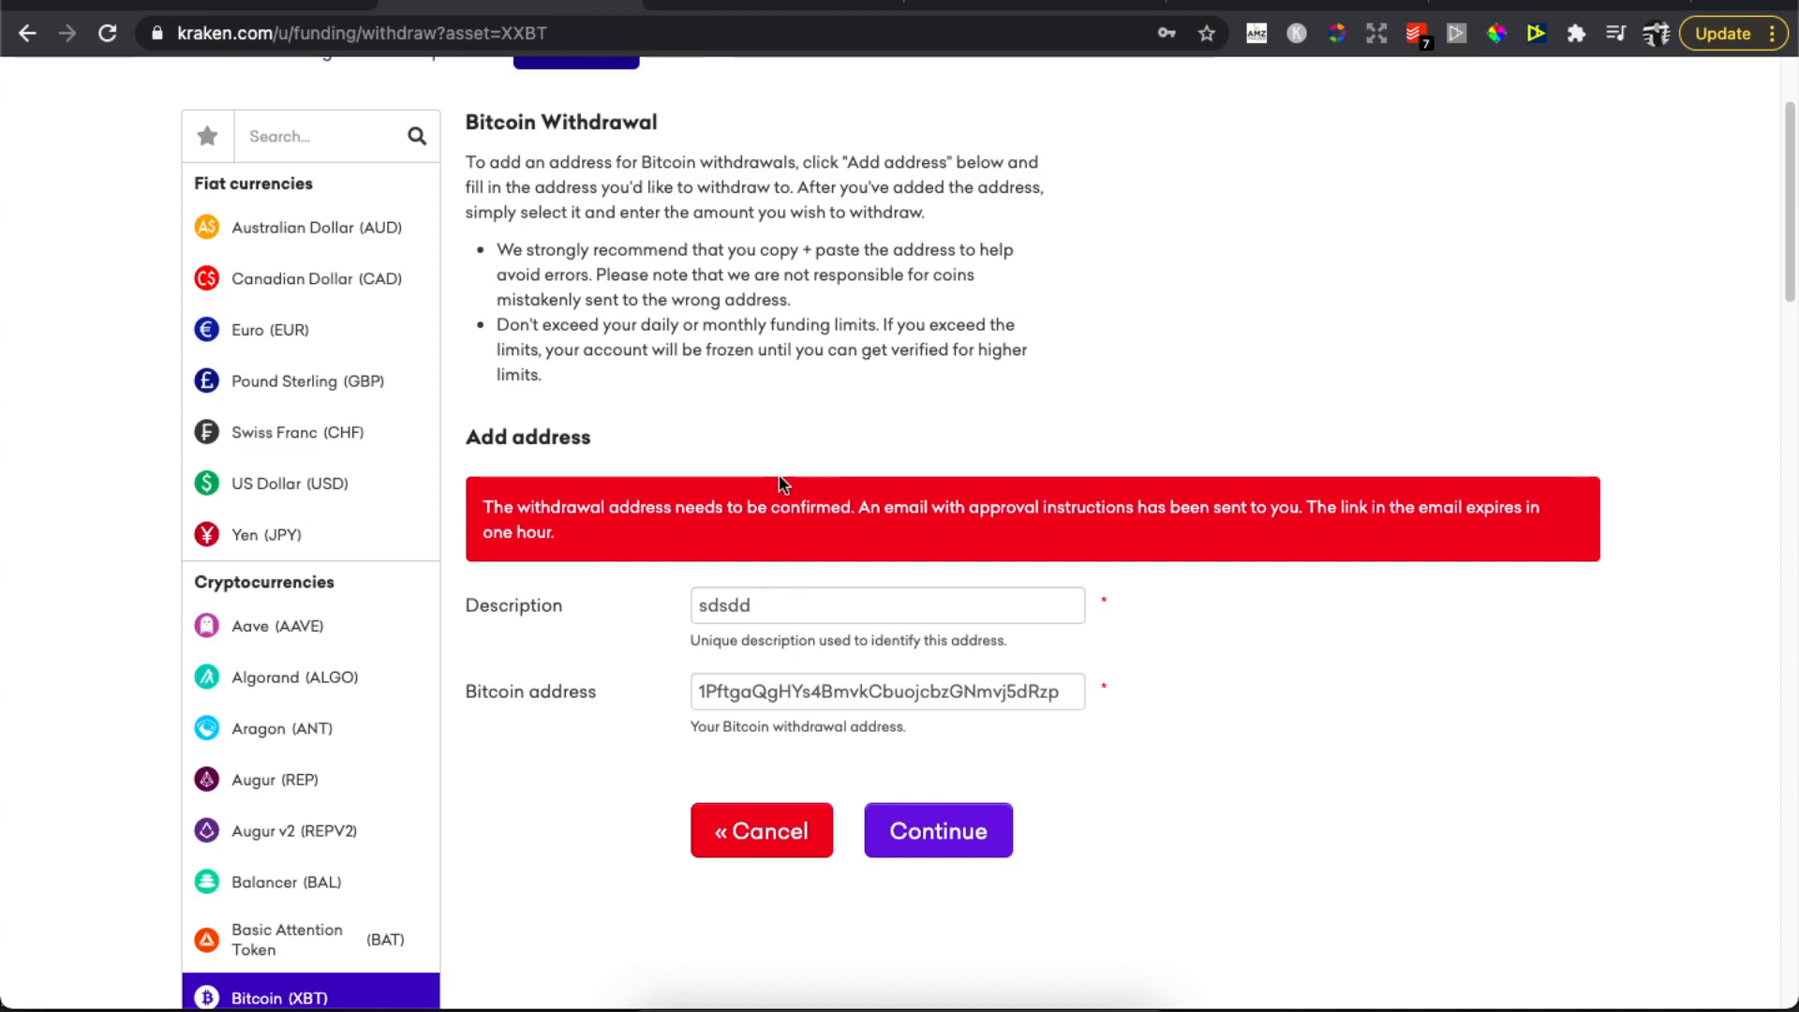
pyautogui.moveTo(1124, 526)
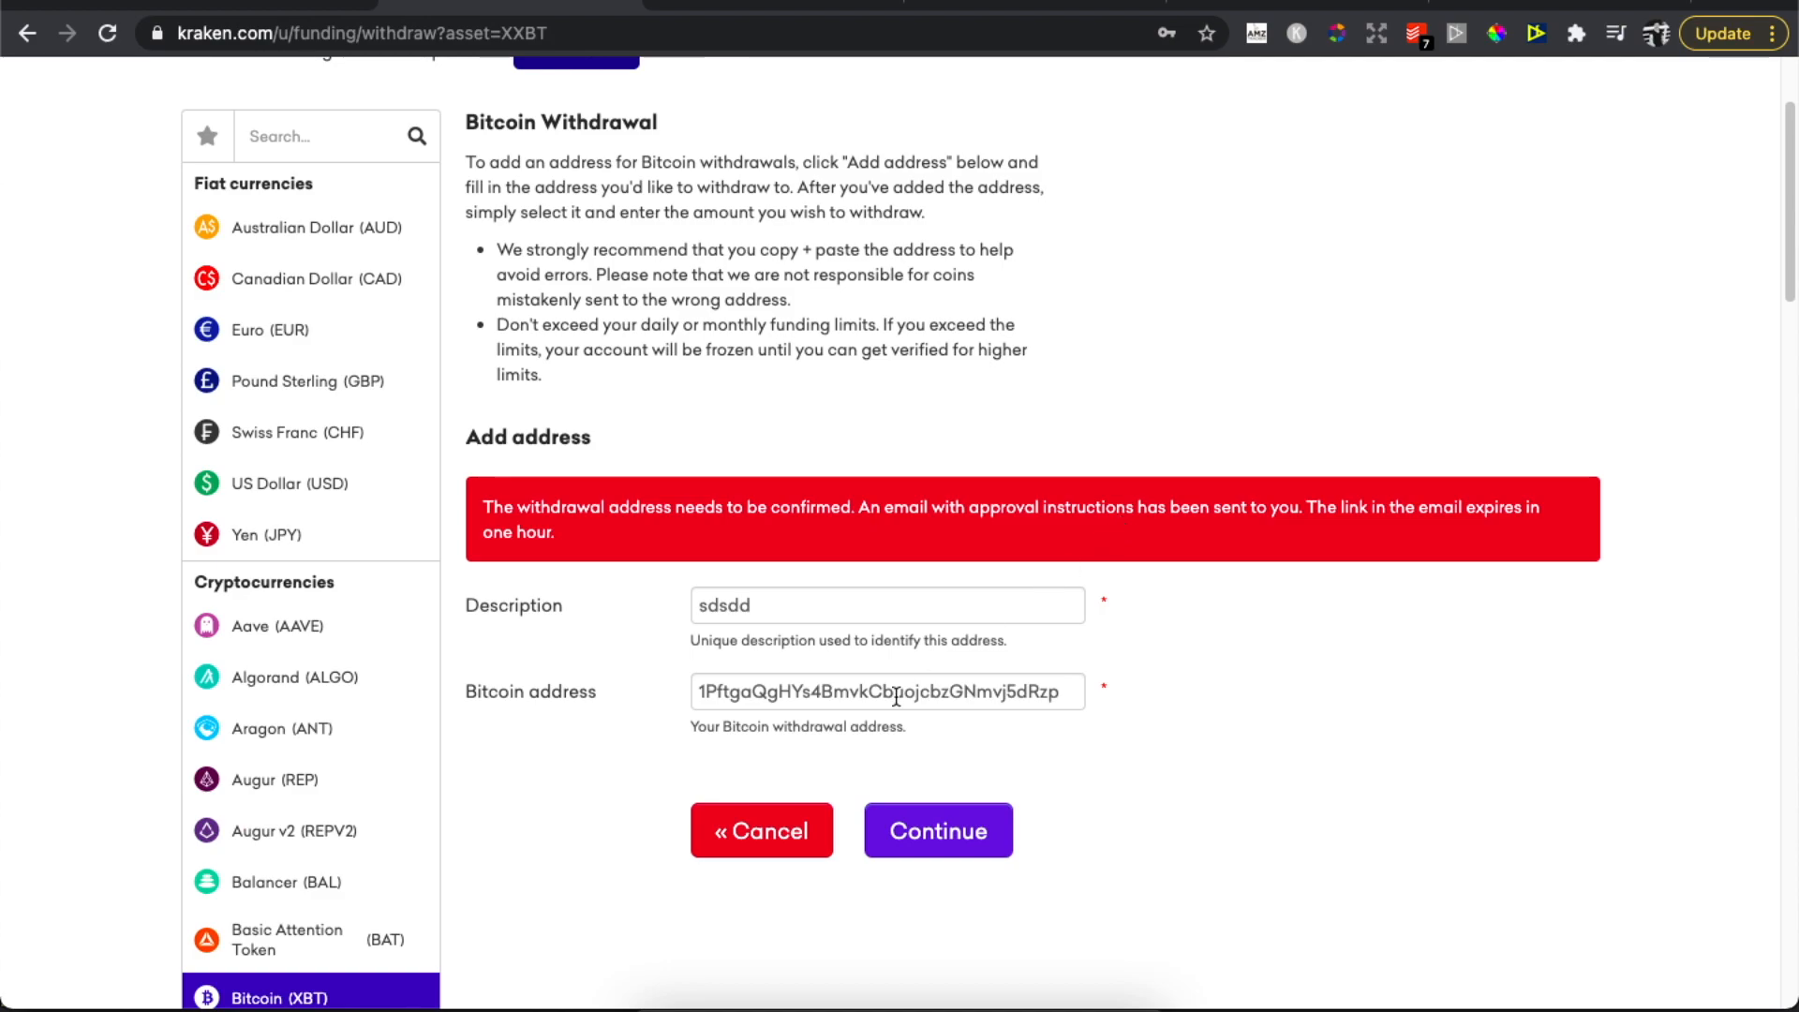
pyautogui.moveTo(811, 531)
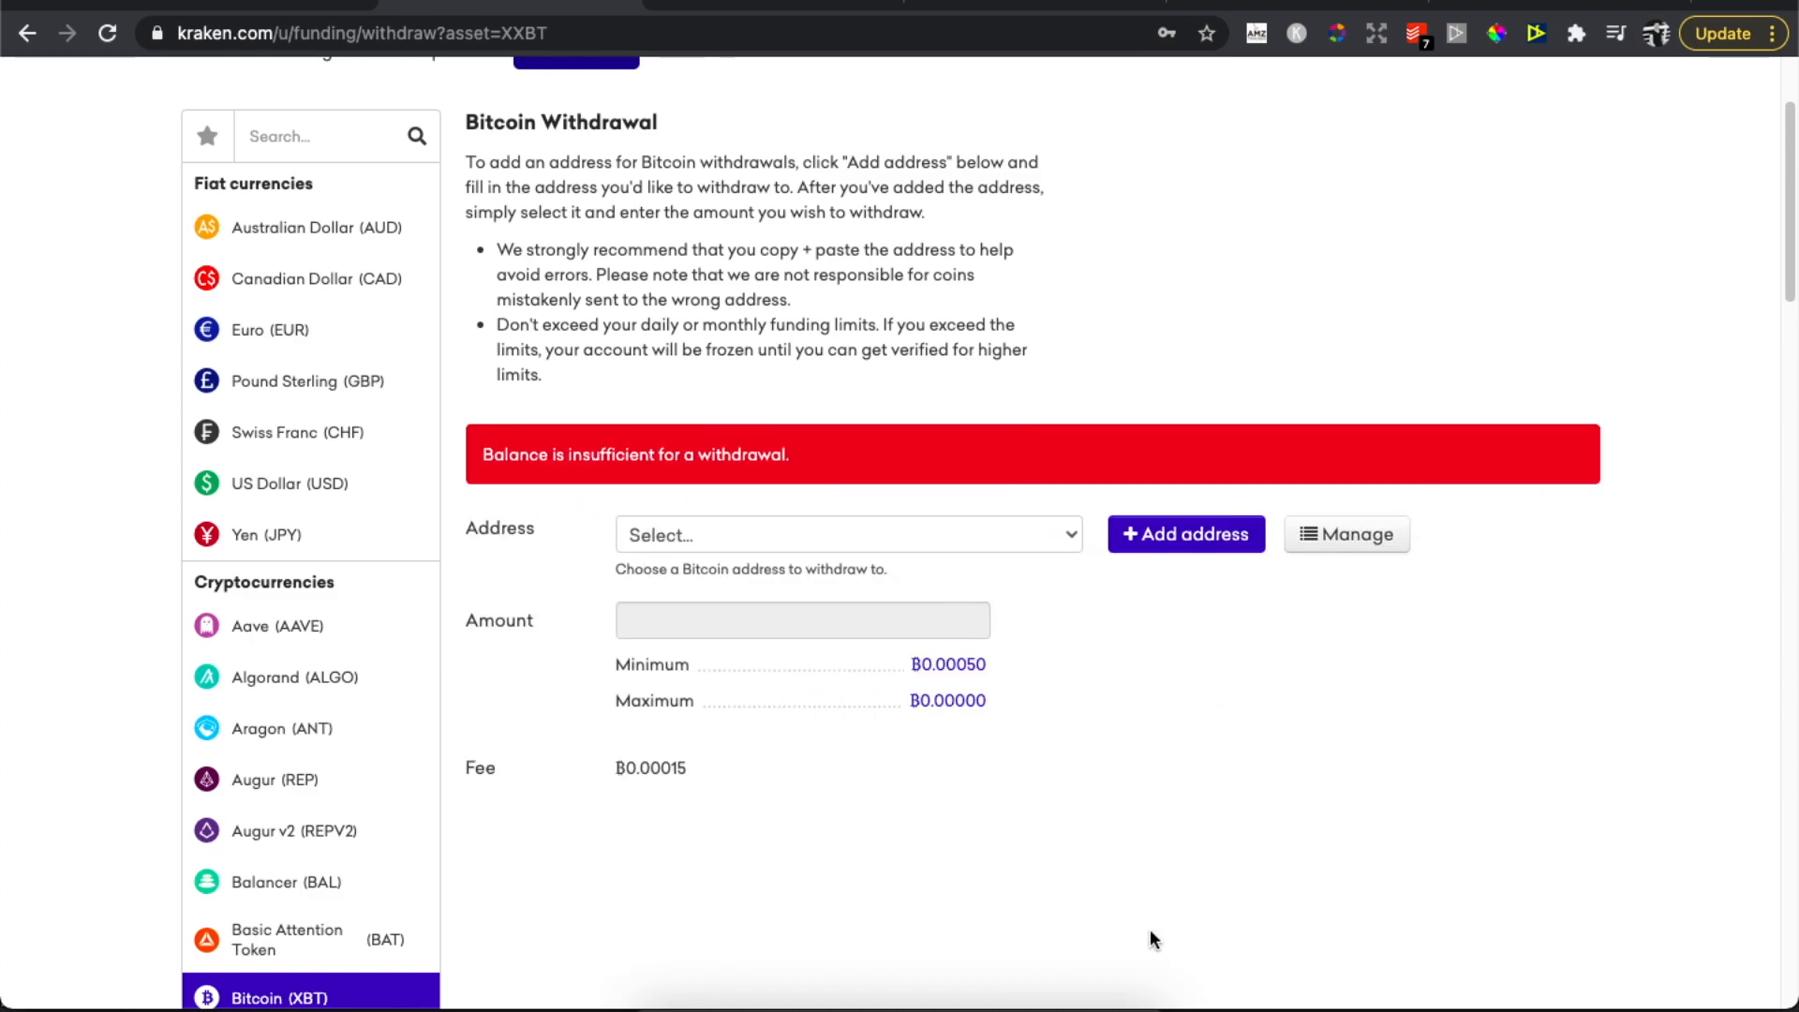
pyautogui.moveTo(723, 638)
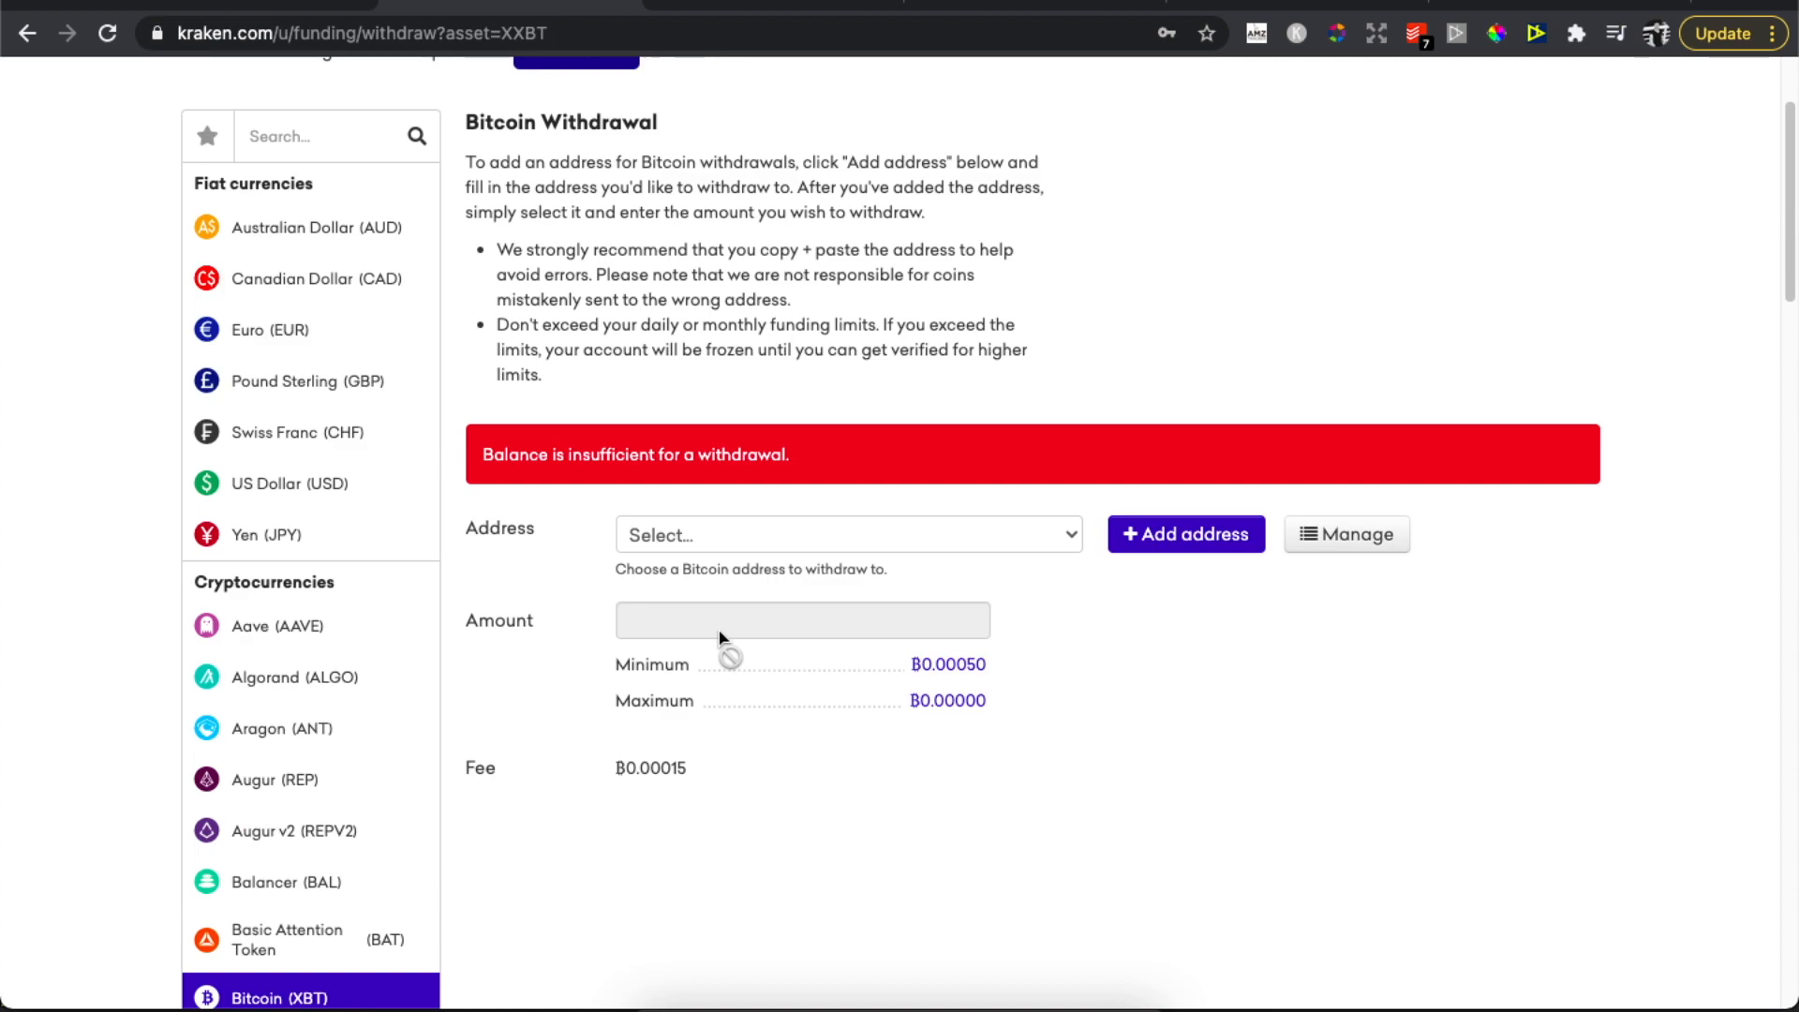
pyautogui.scroll(-3)
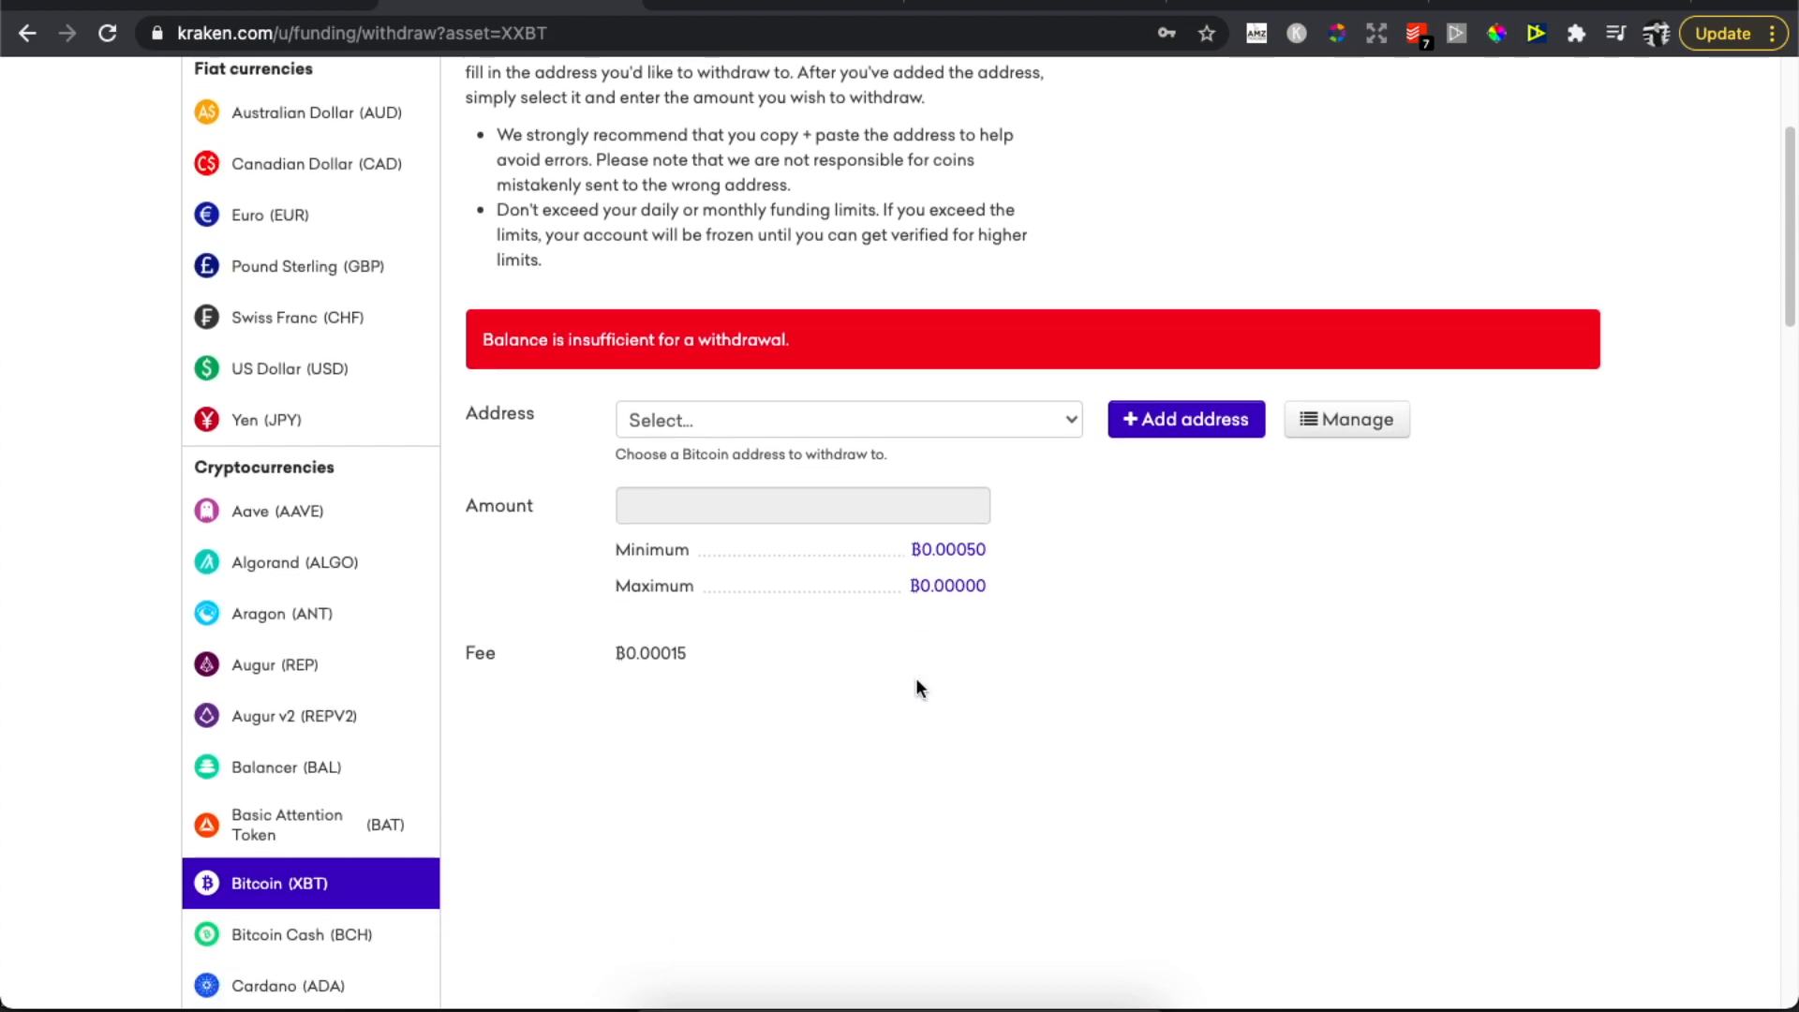
pyautogui.scroll(-3)
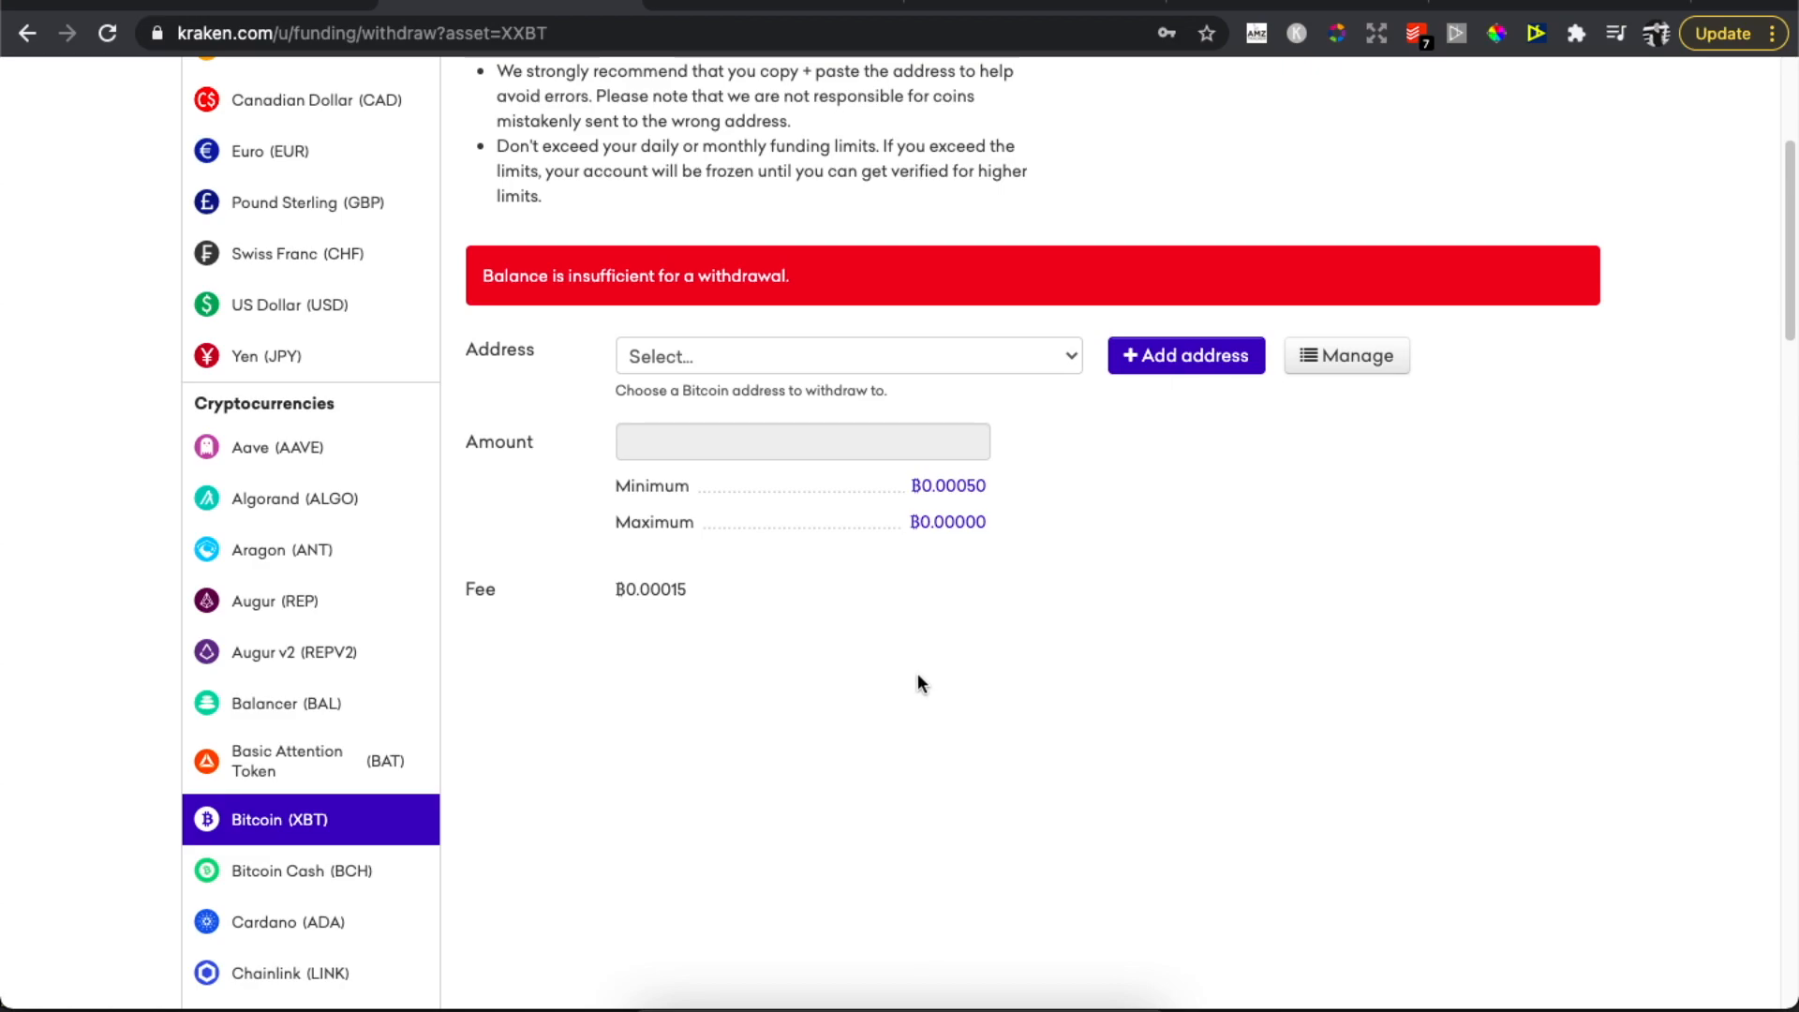
pyautogui.click(847, 356)
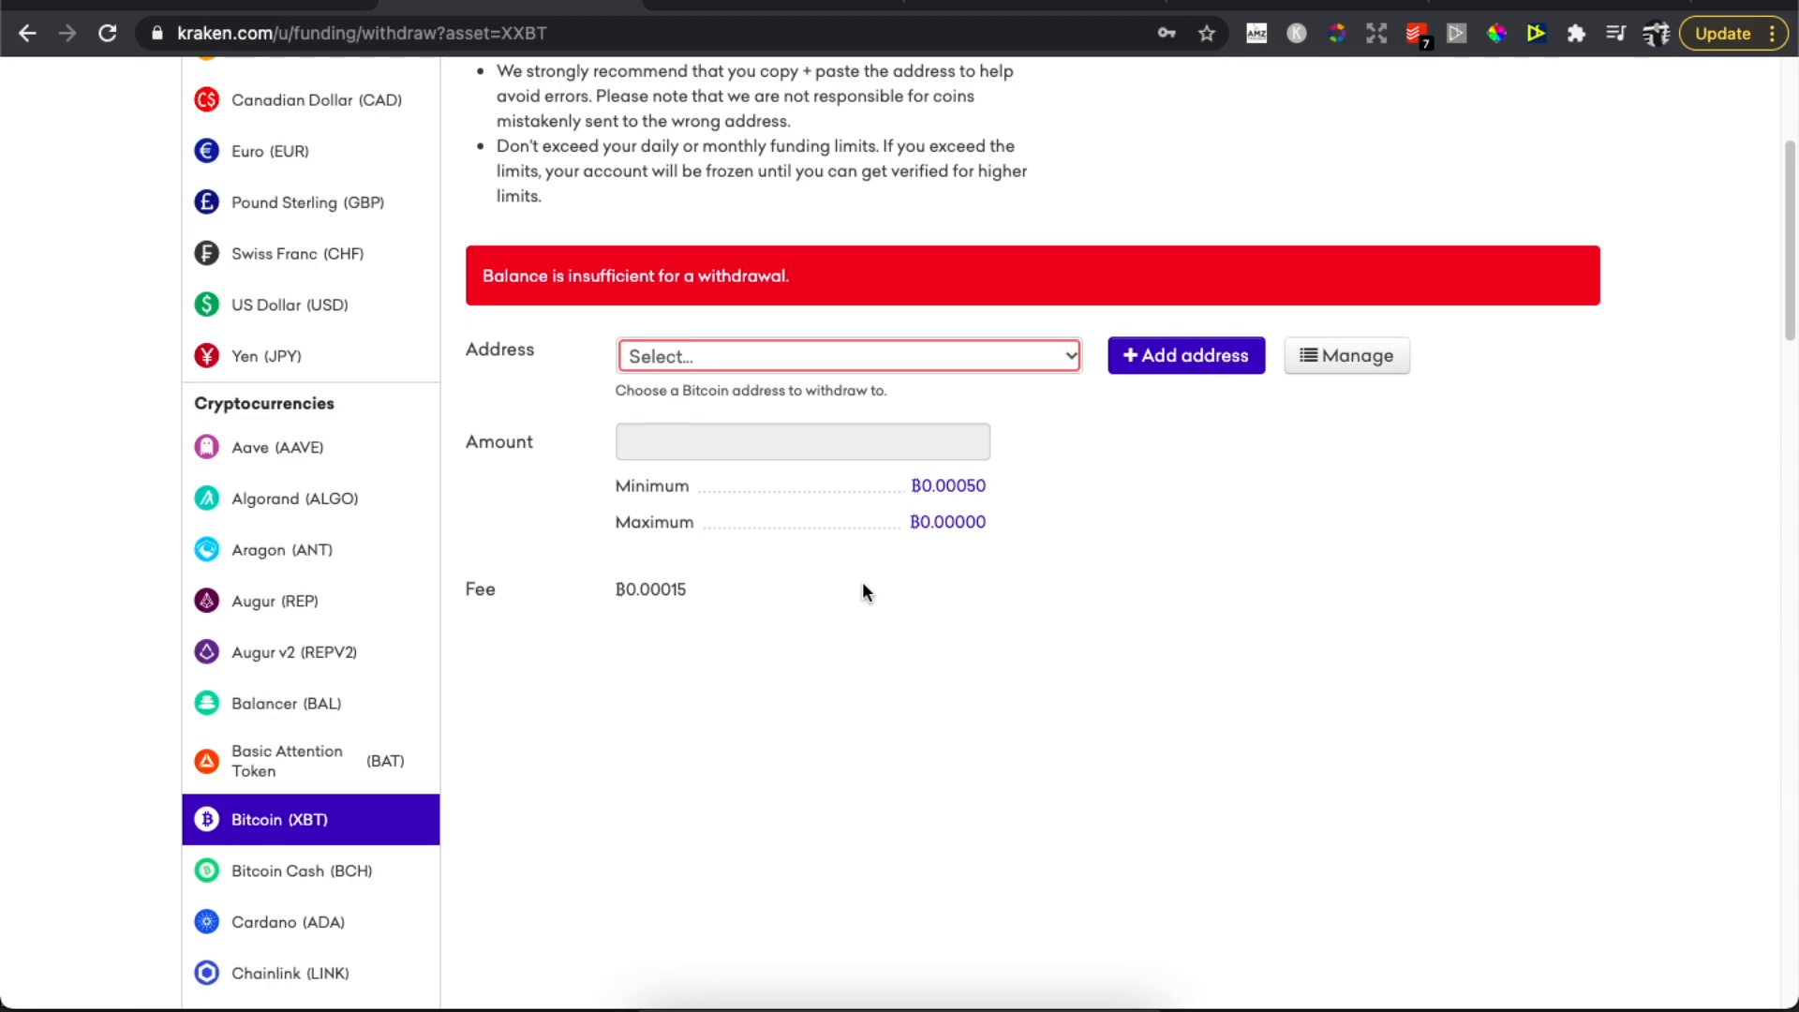
pyautogui.moveTo(935, 666)
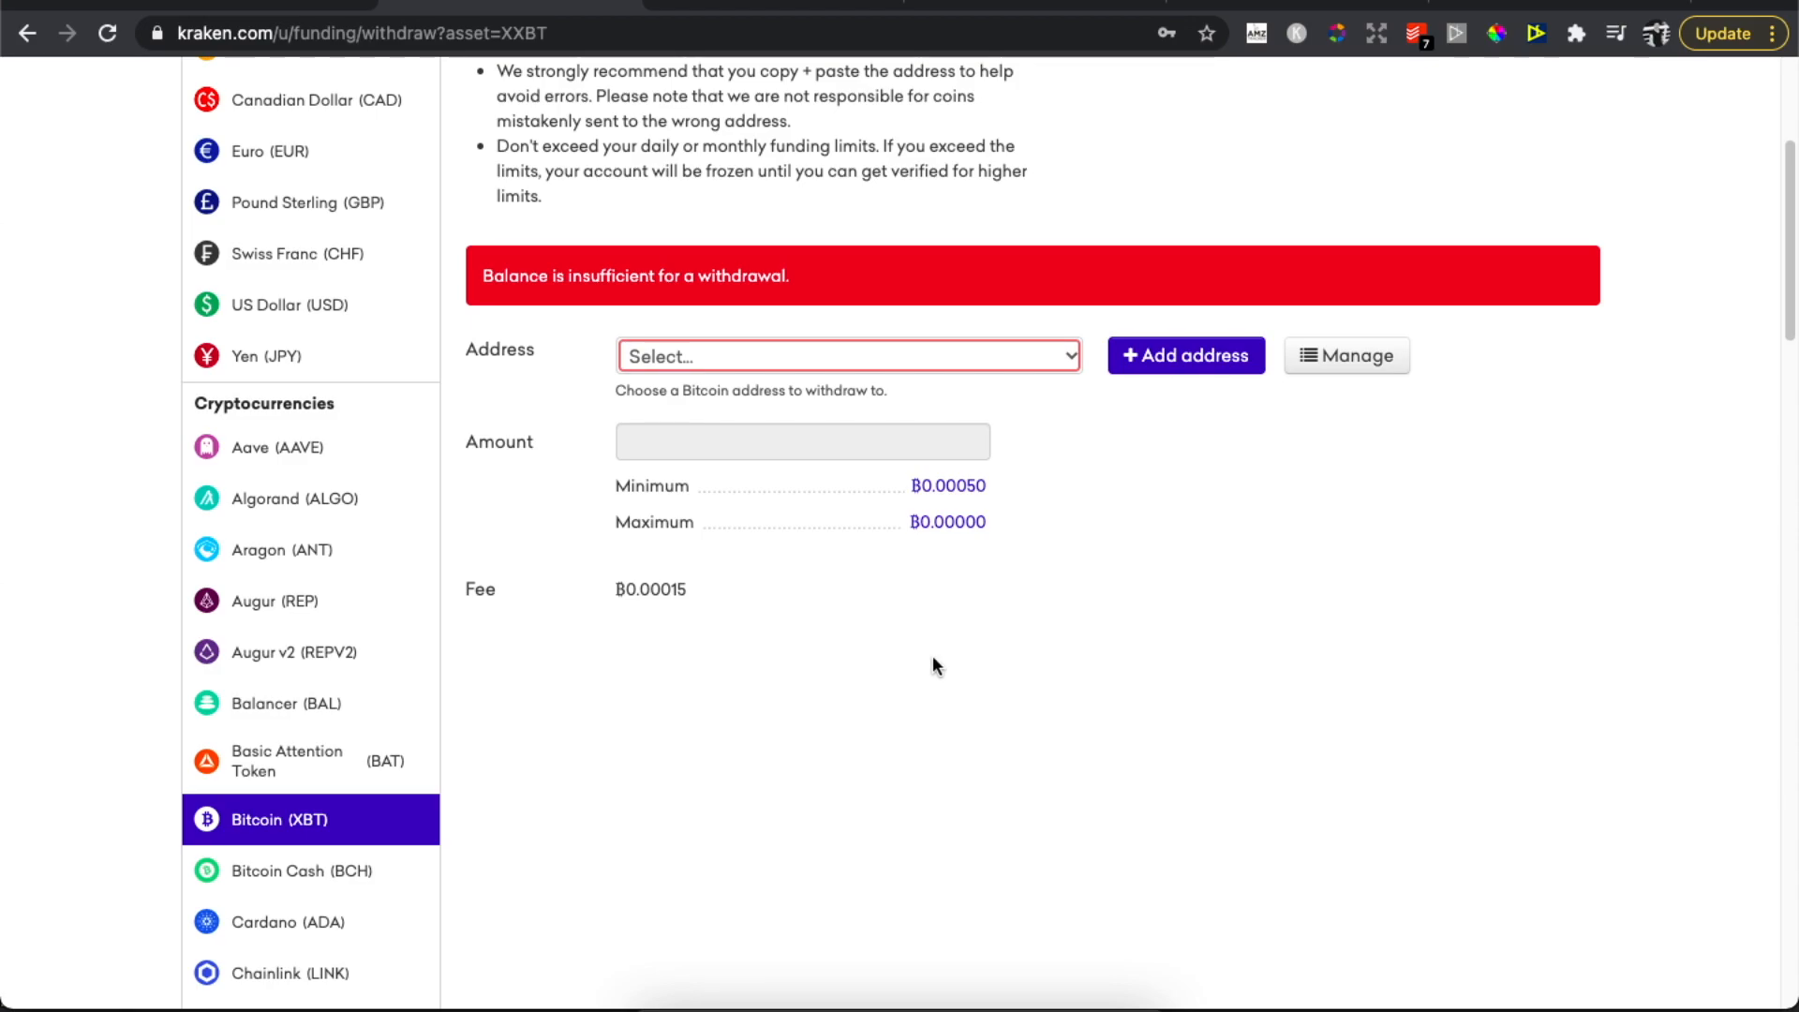